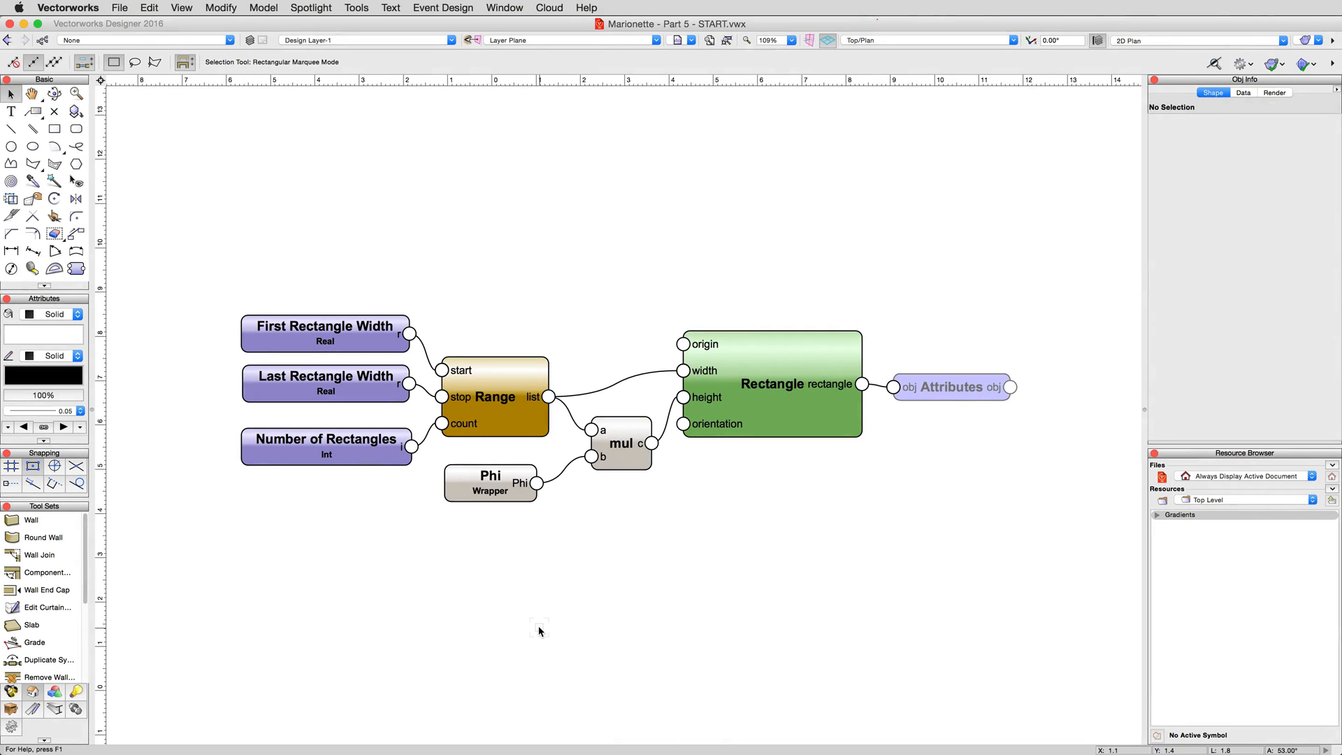
Pan the network higher on the drawing and activate the Marionette tool in Insert Mode
left_click(33, 93)
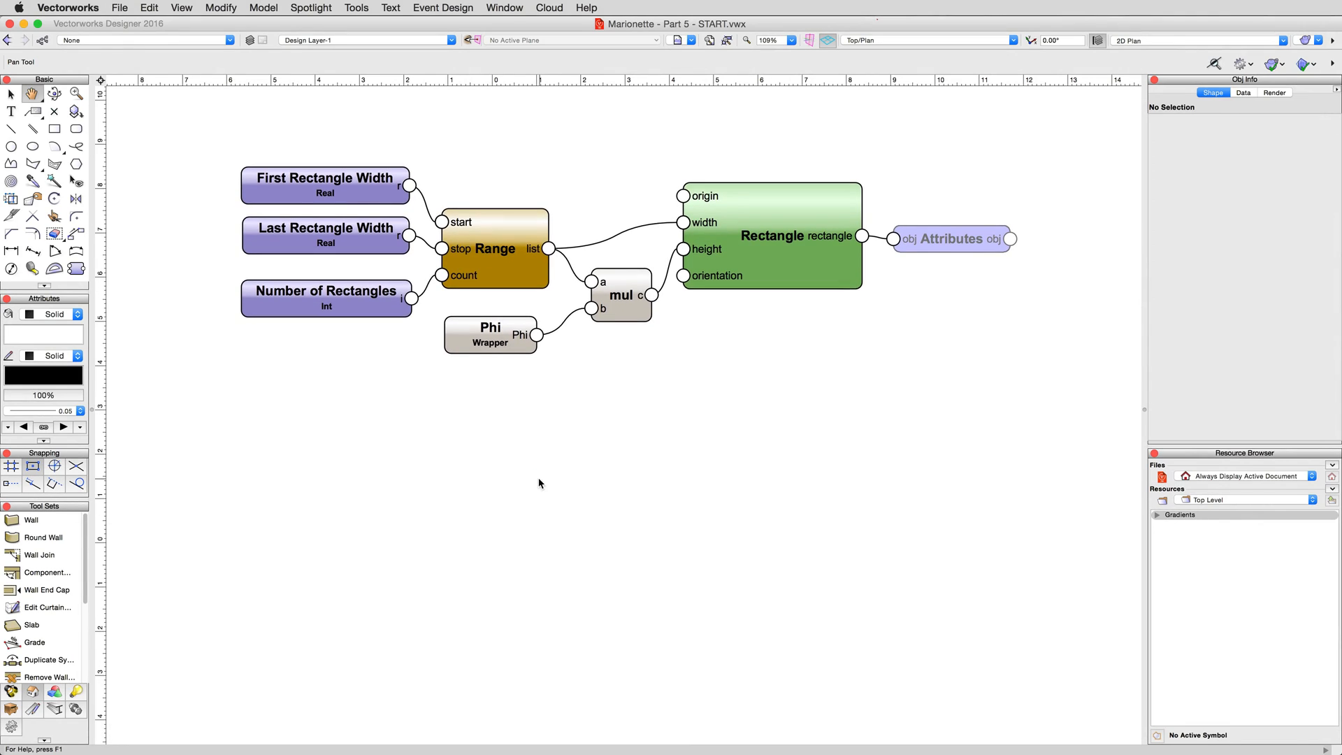
left_click(10, 92)
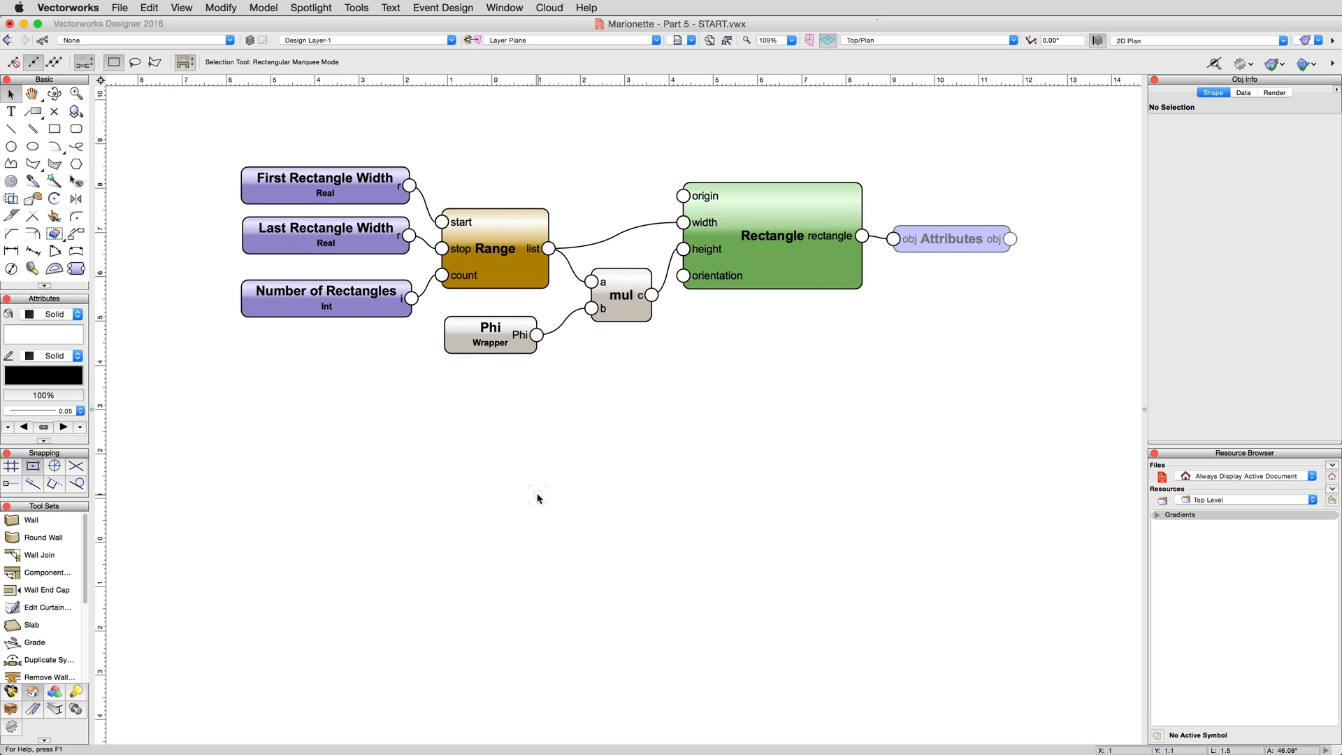
left_click(76, 268)
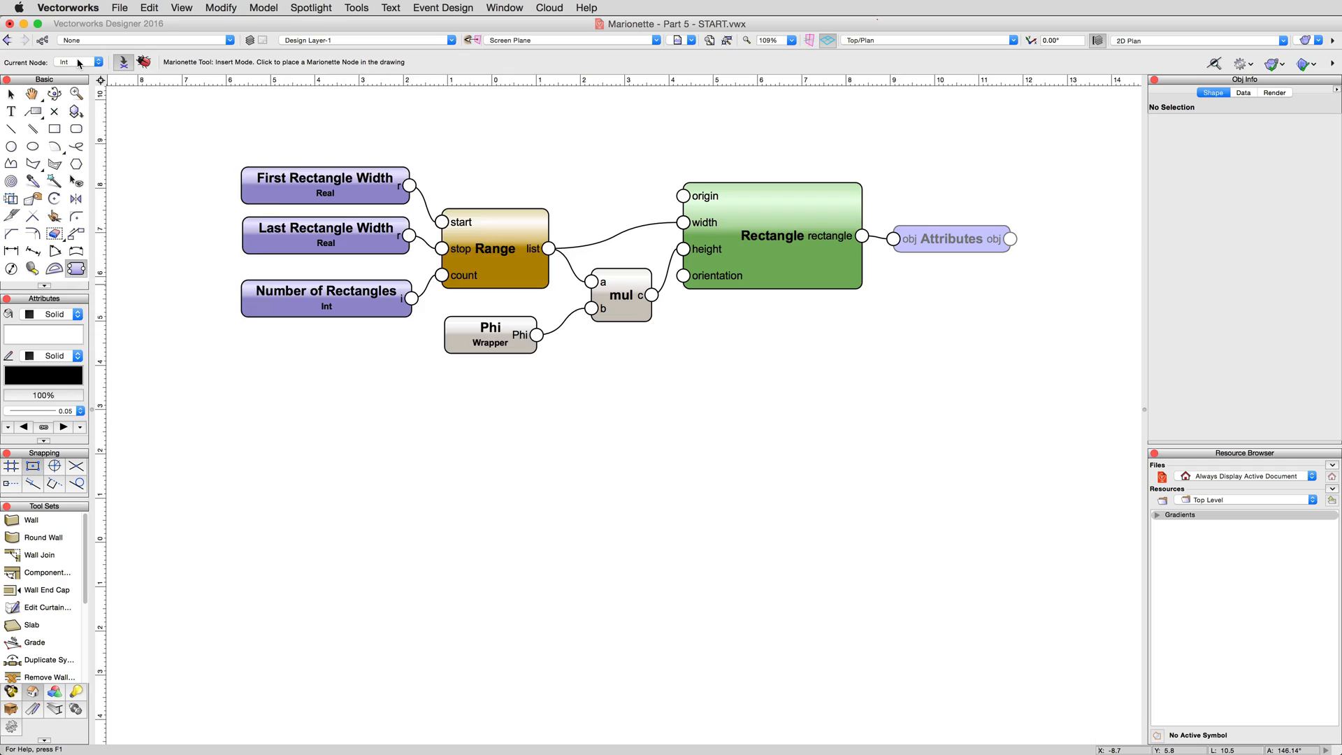
Place the Range and Point 3D nodes from the node library in a row below the network
left_click(96, 62)
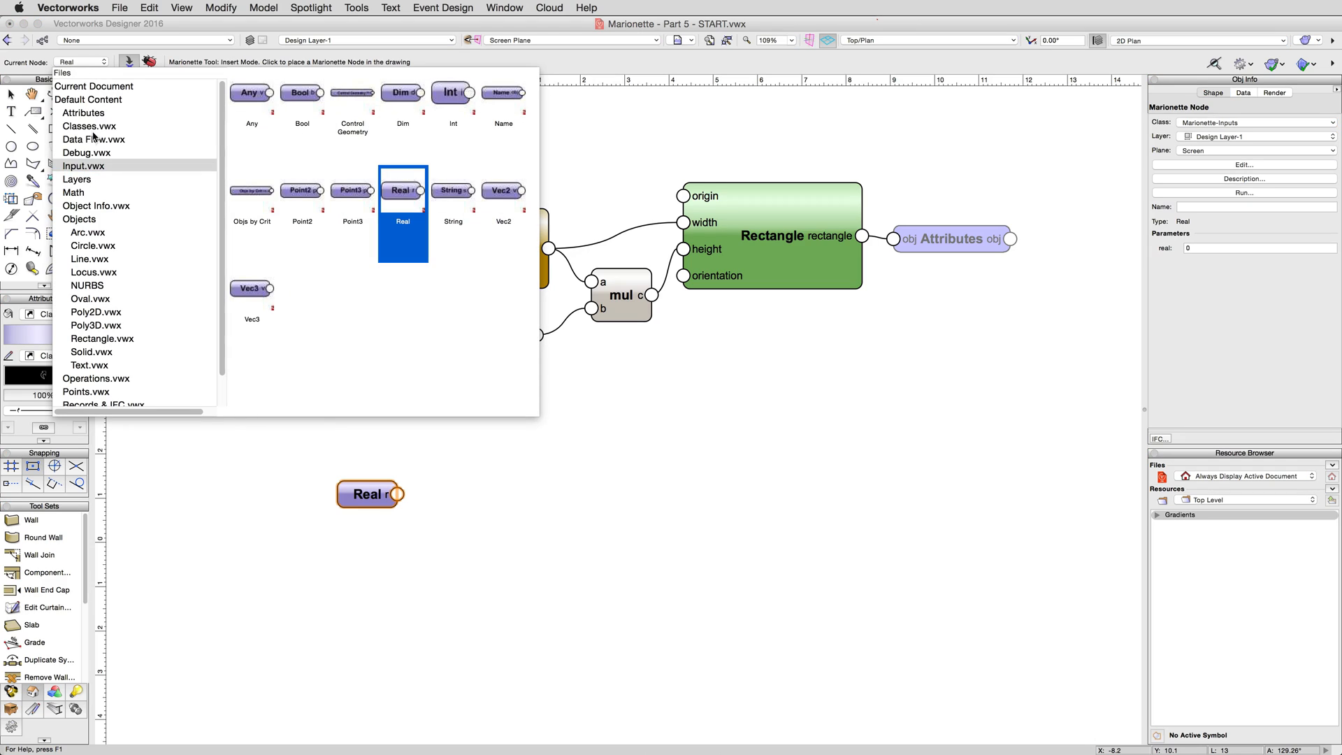
left_click(94, 138)
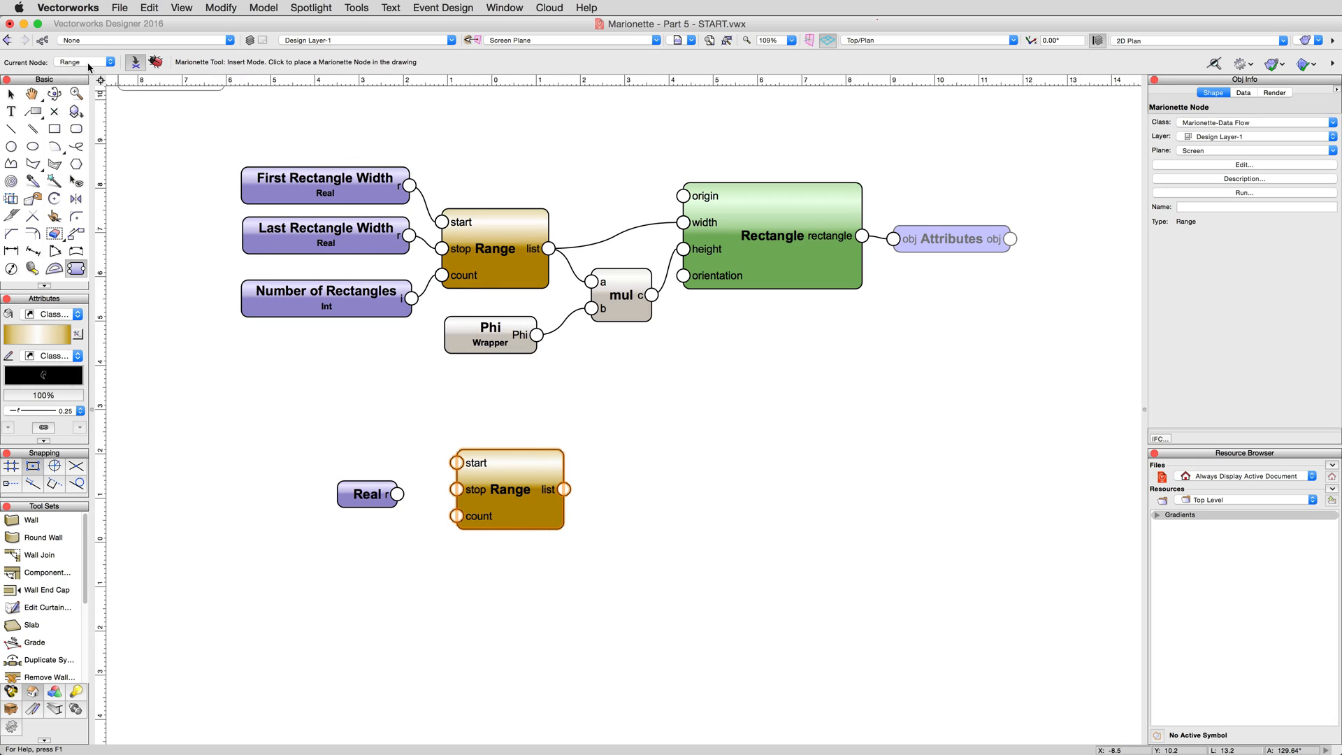
left_click(154, 61)
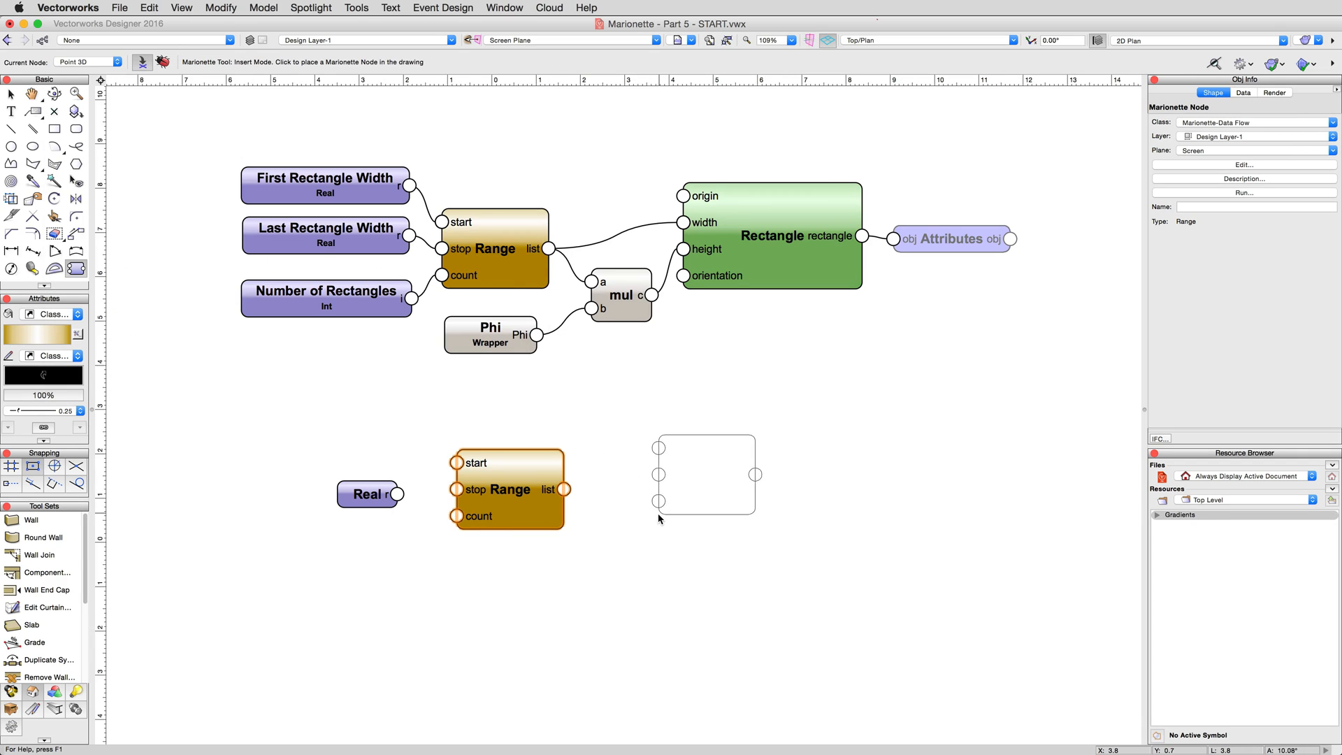
left_click(701, 475)
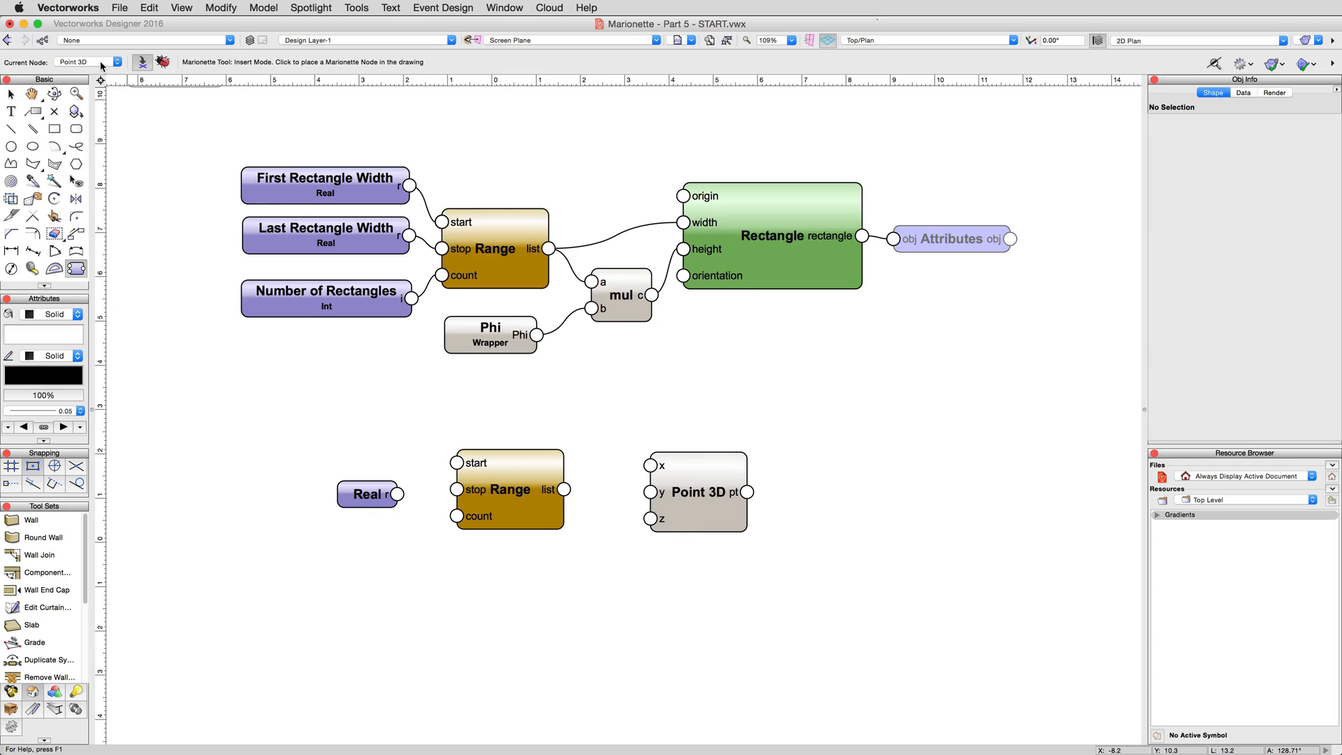
Place the Rotate node to the right of Point 3D and finish node placement
left_click(86, 62)
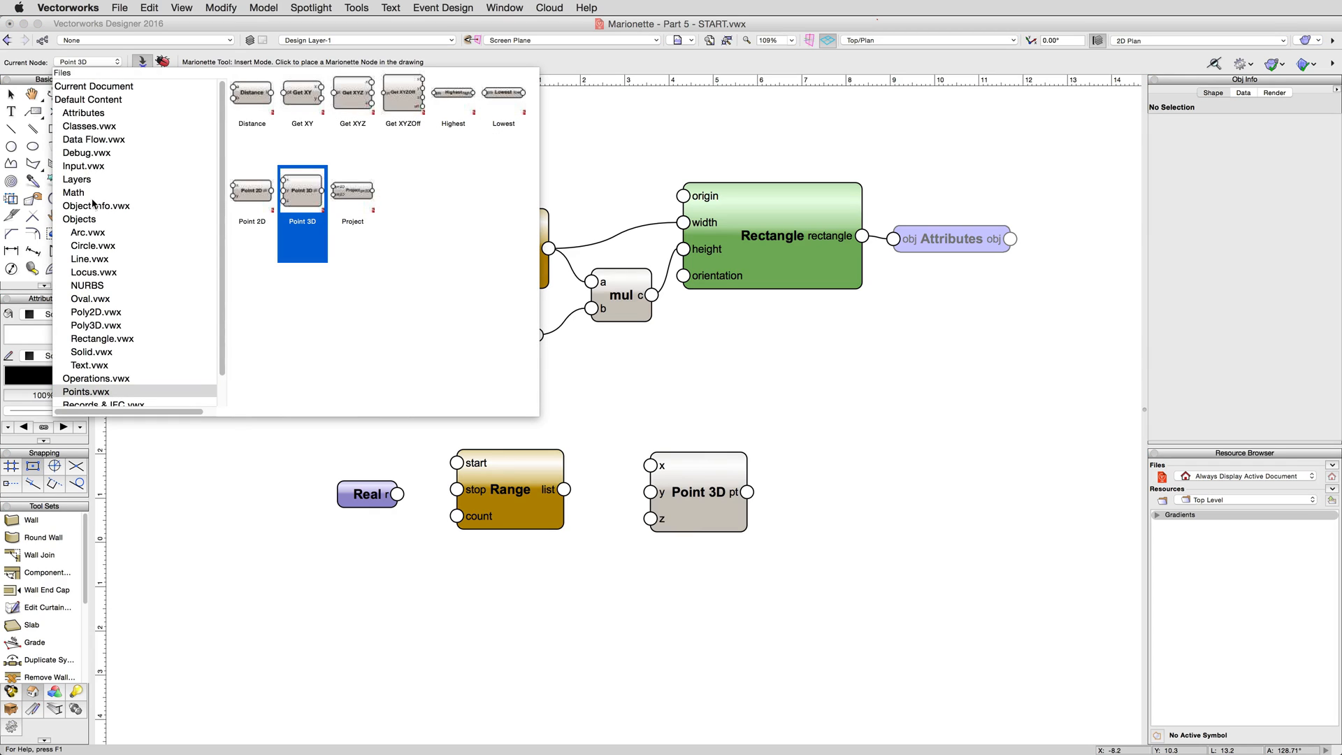
left_click(95, 378)
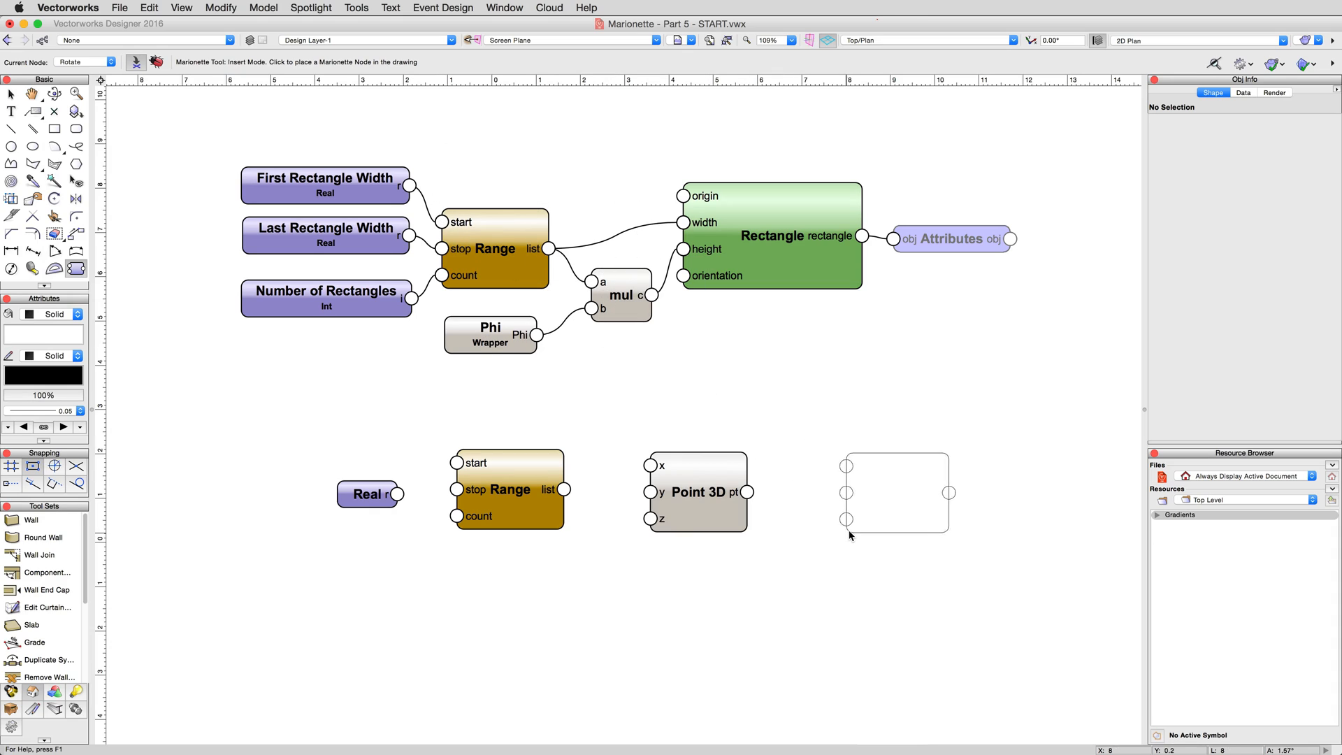
left_click(896, 492)
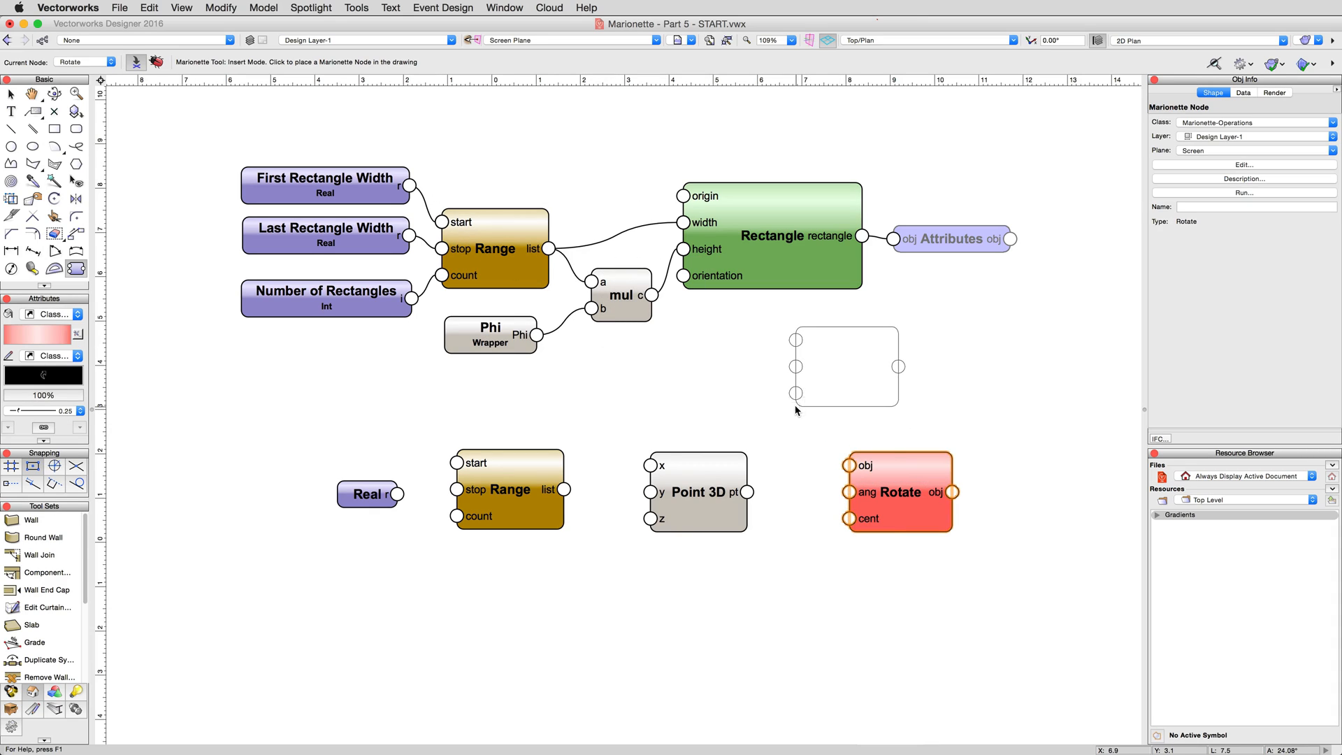
key("Escape")
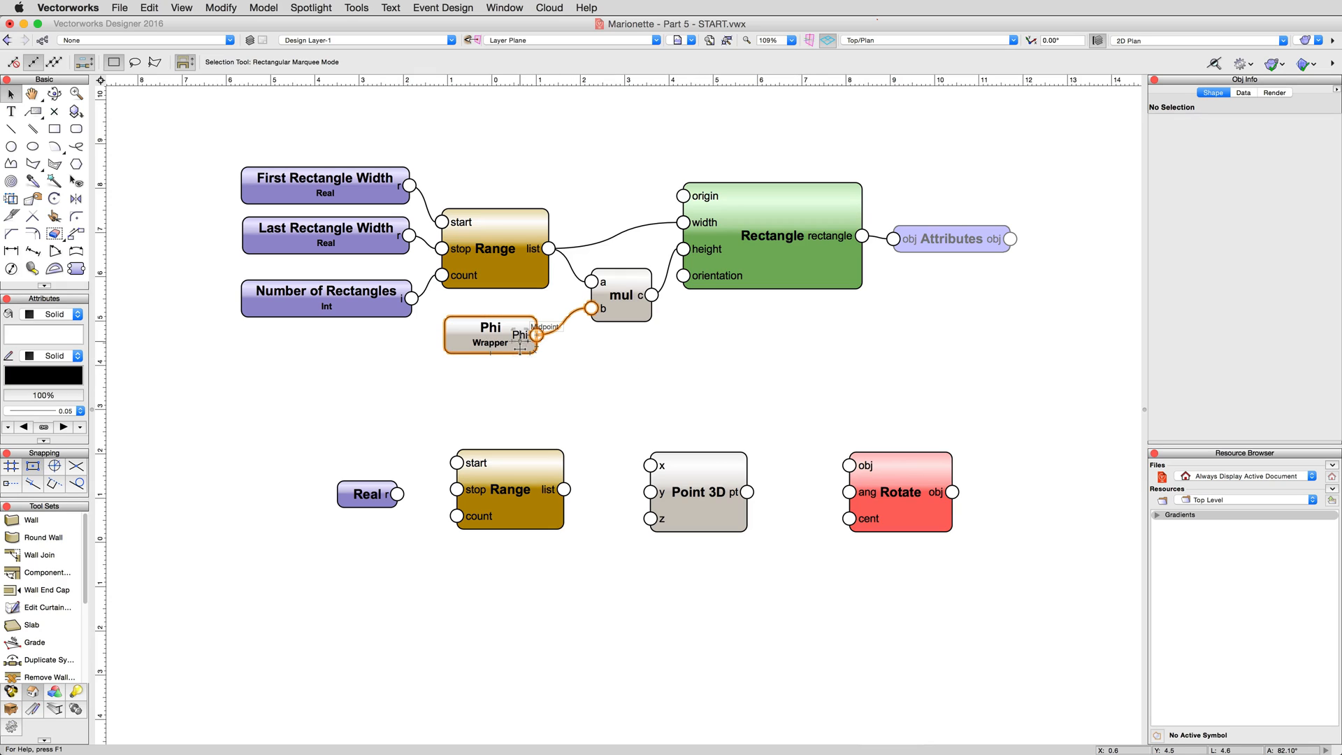
left_click(491, 334)
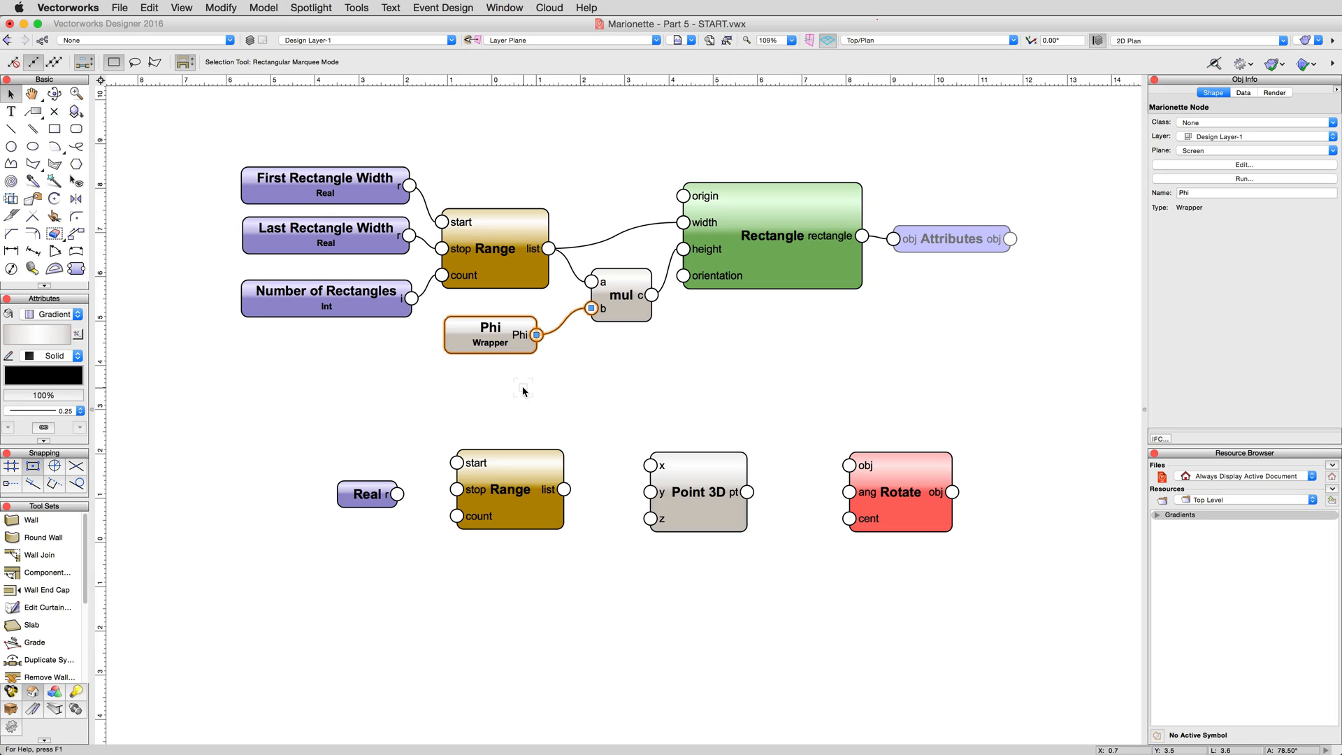
mouse_move(328, 362)
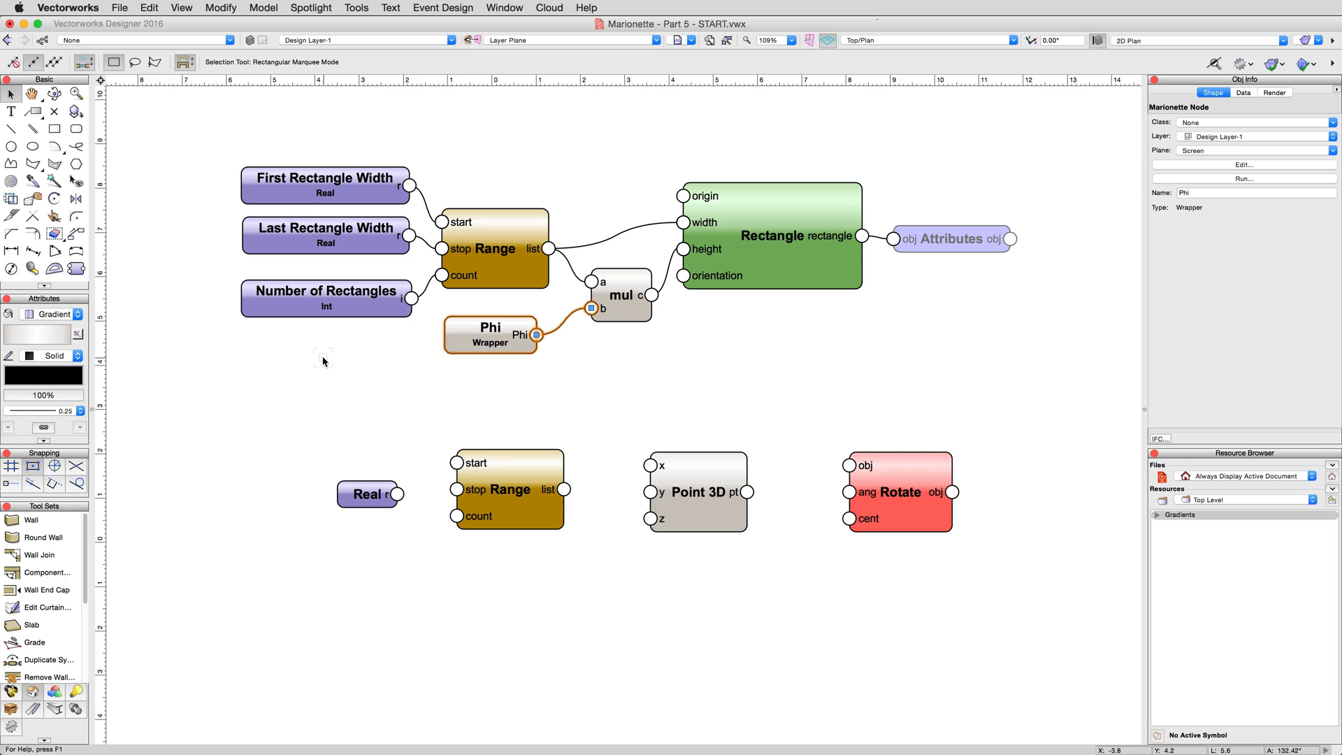
left_click(323, 360)
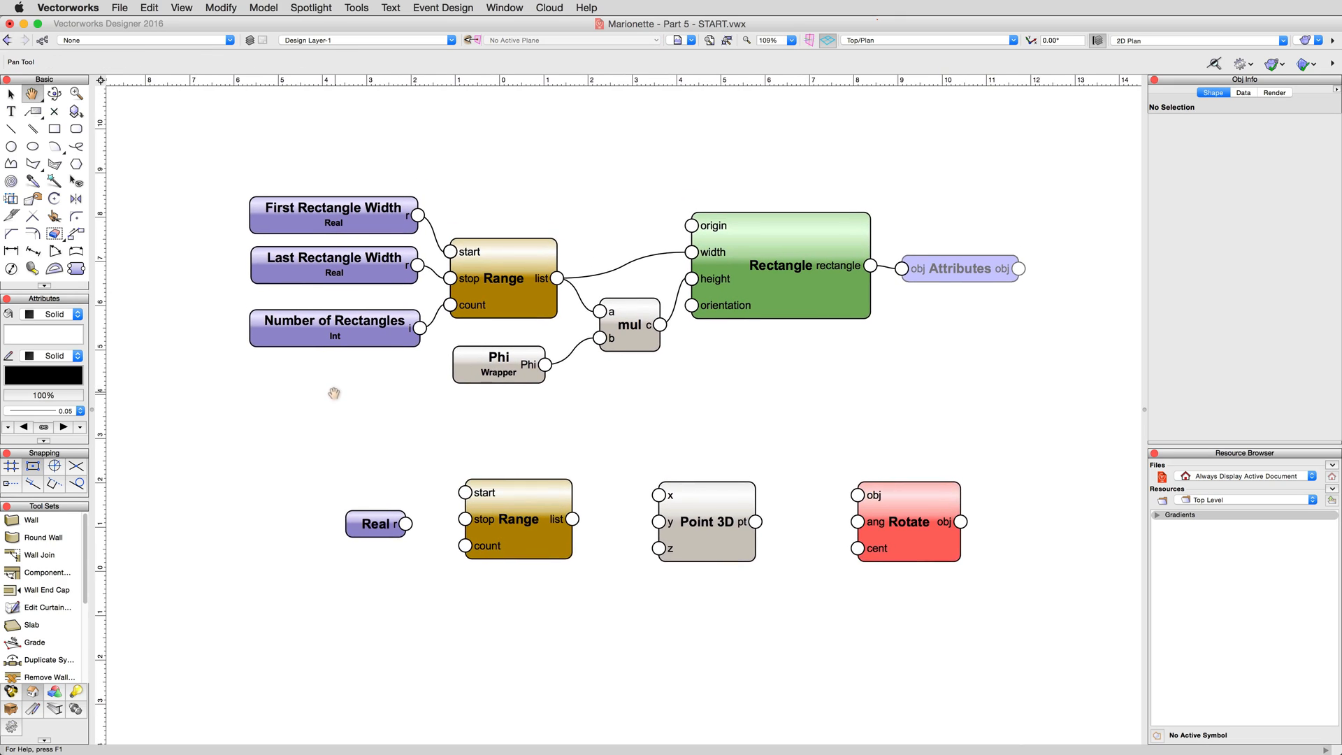
left_click(11, 94)
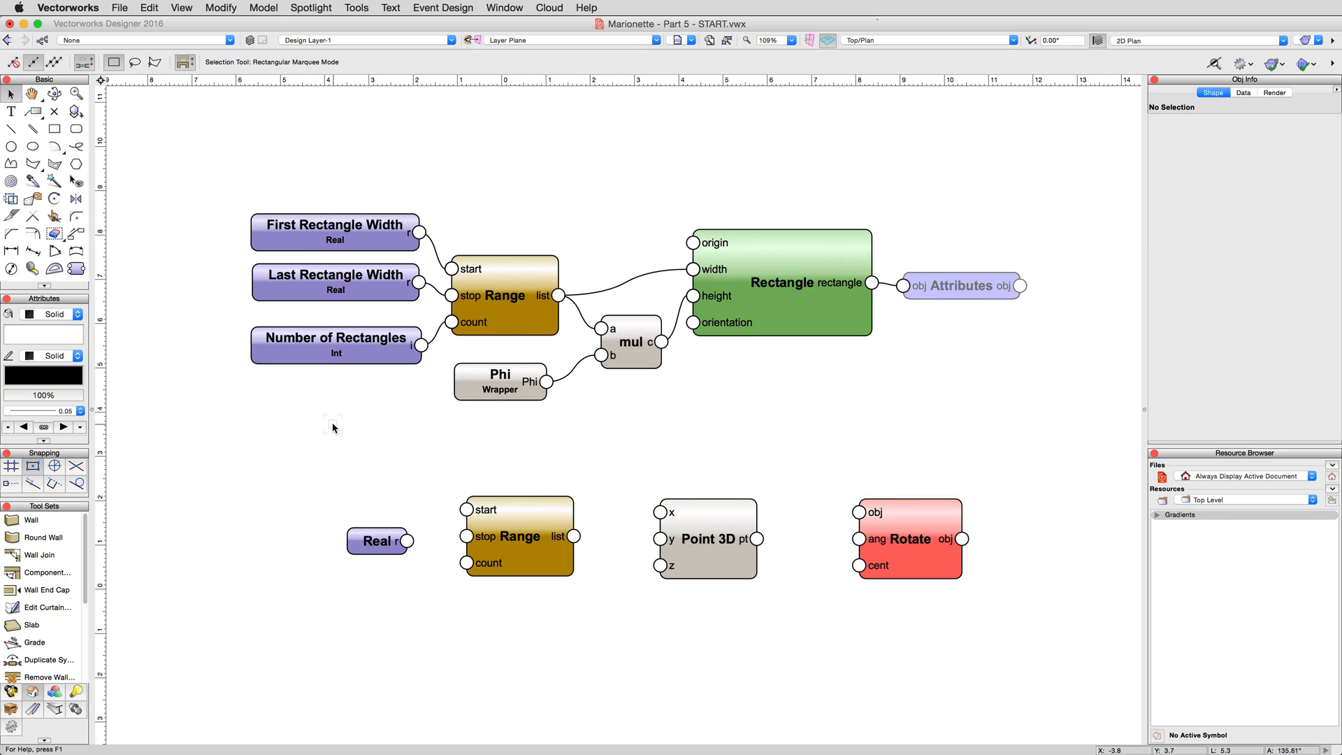
mouse_move(291, 546)
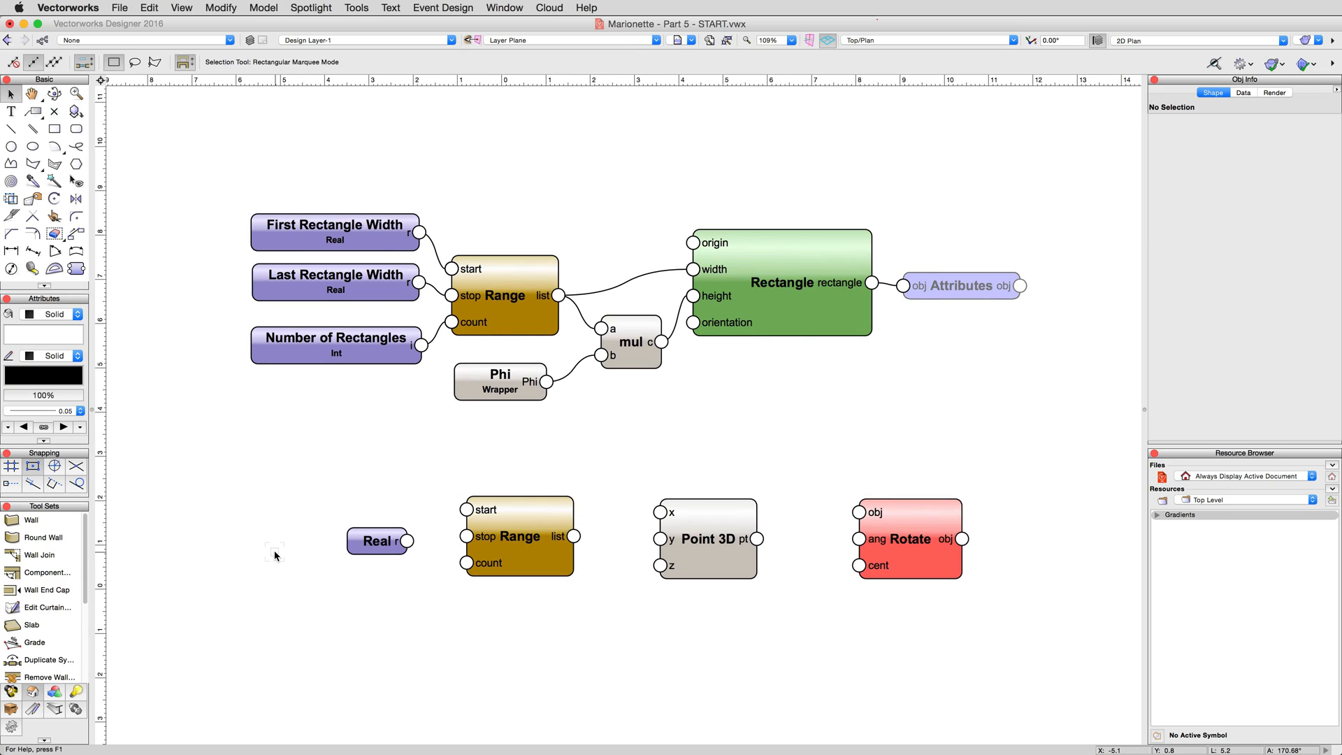
mouse_move(275, 548)
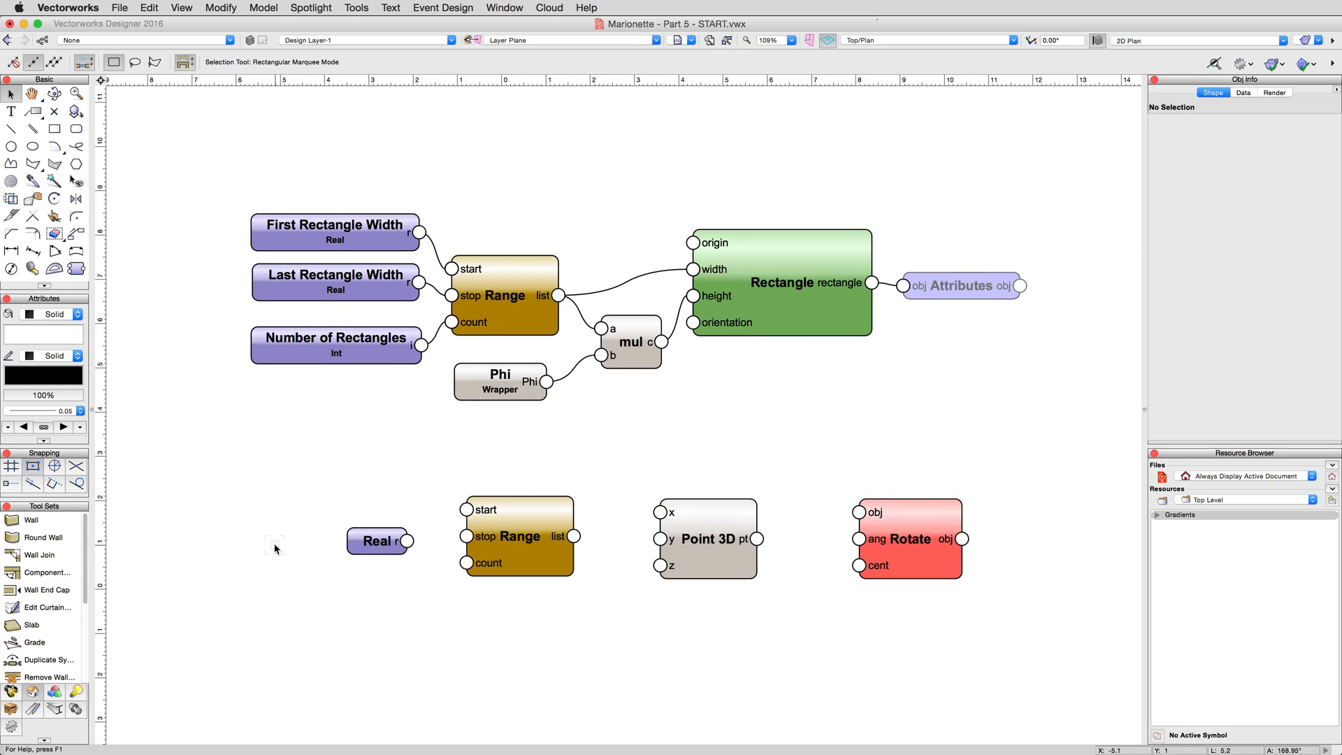
Select the new Real node, then the second Range node to show its properties in Object Info
left_click(378, 540)
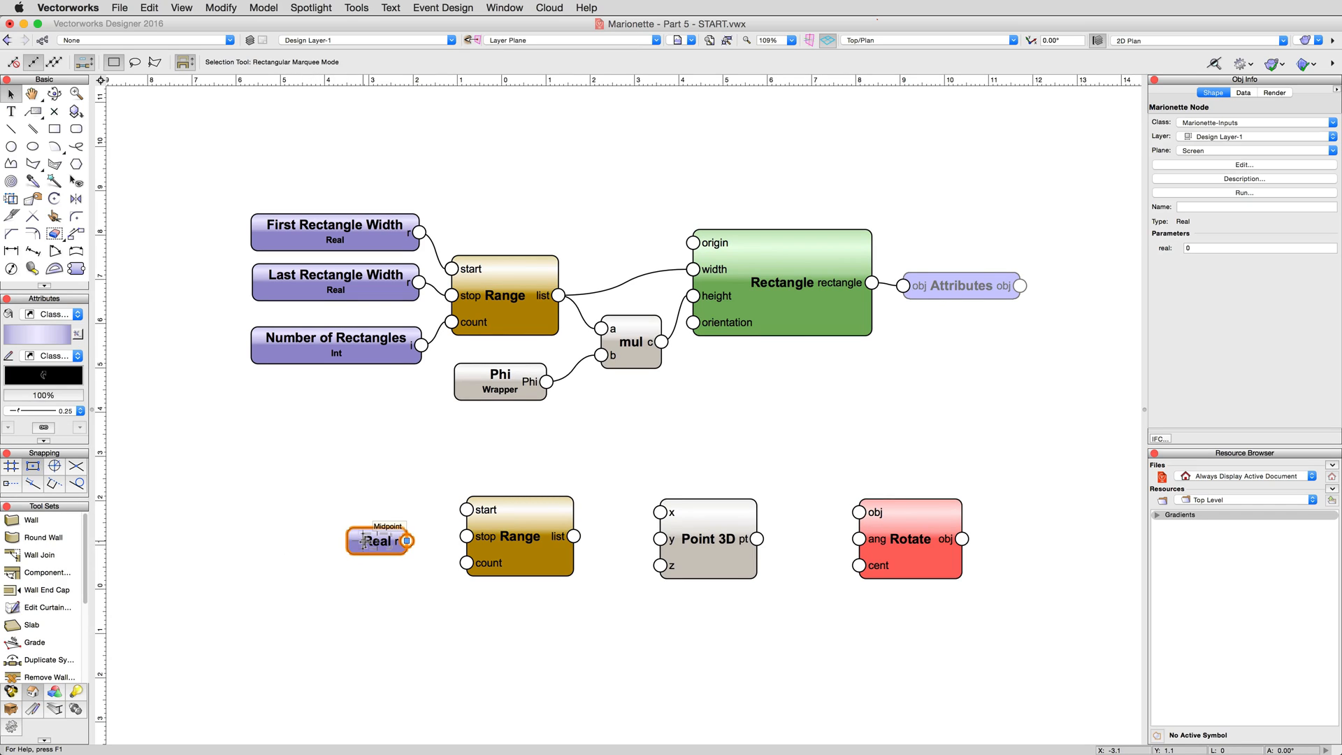
mouse_move(408, 540)
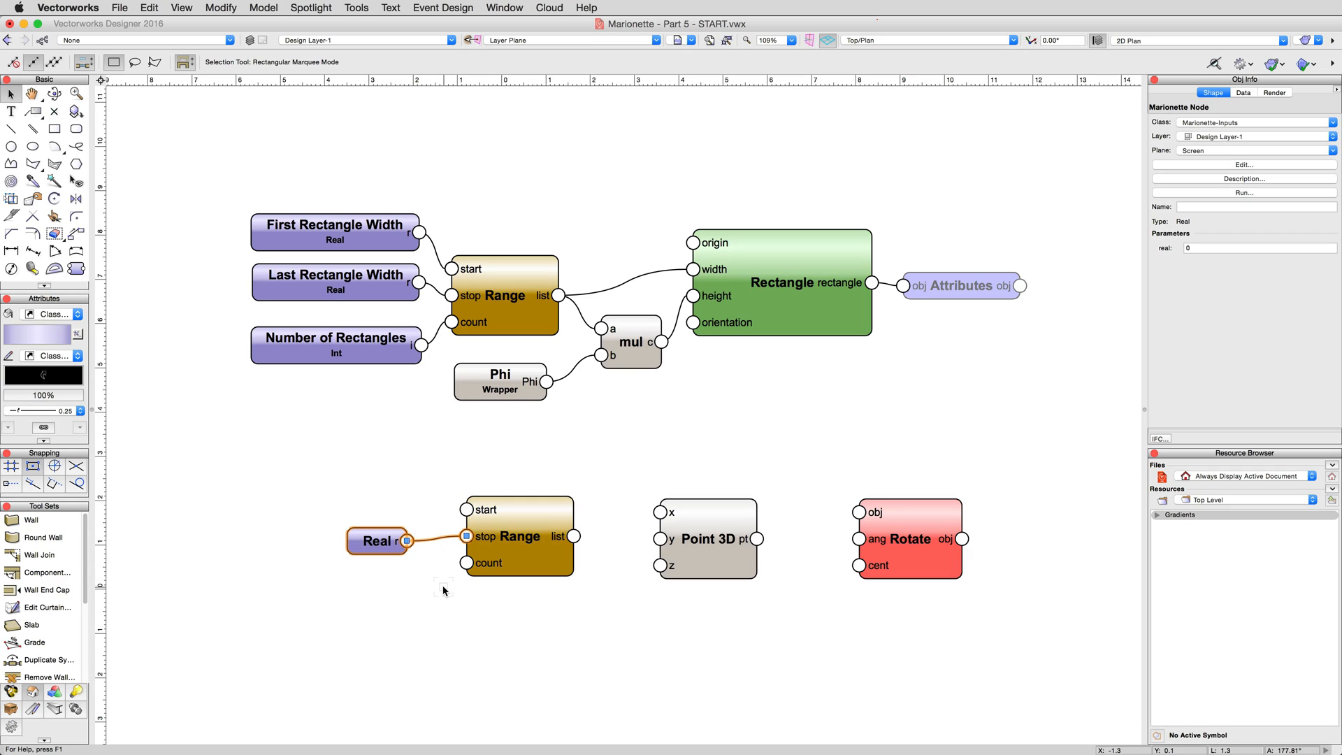
mouse_move(1163, 279)
type("90")
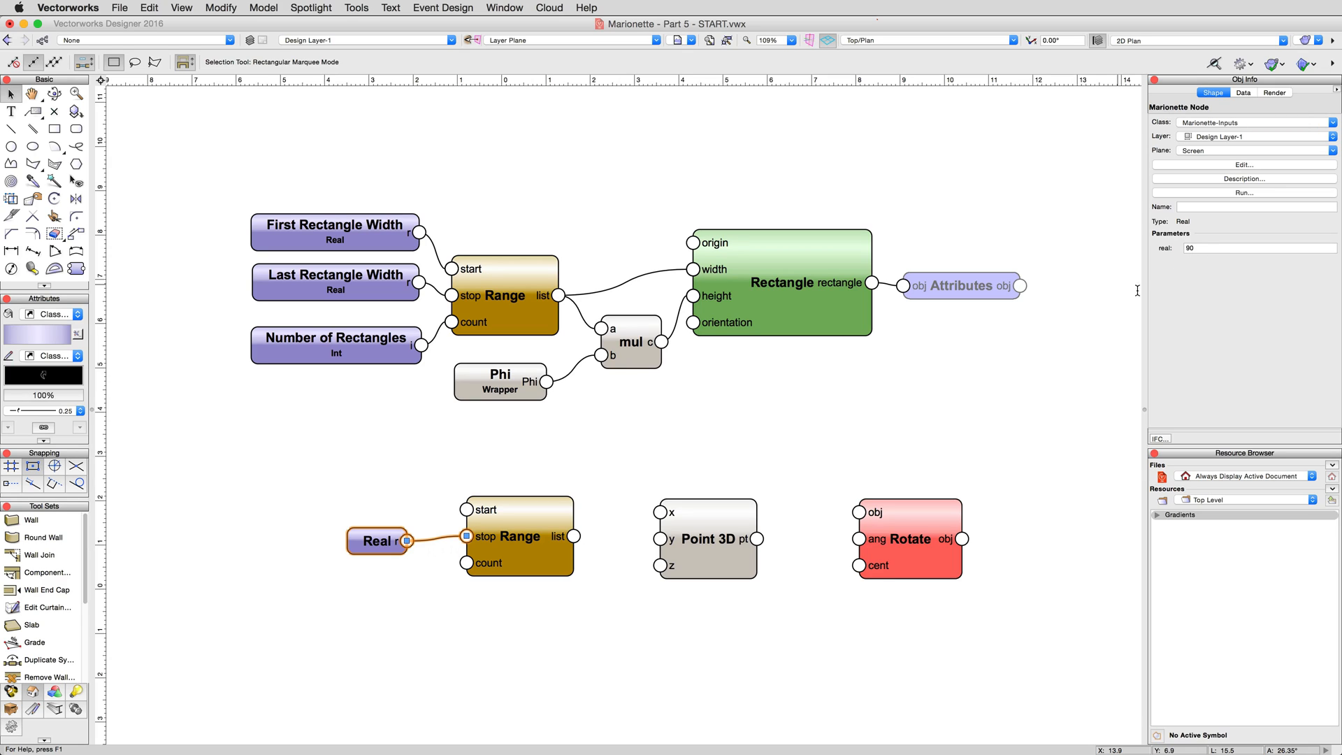
left_click(518, 535)
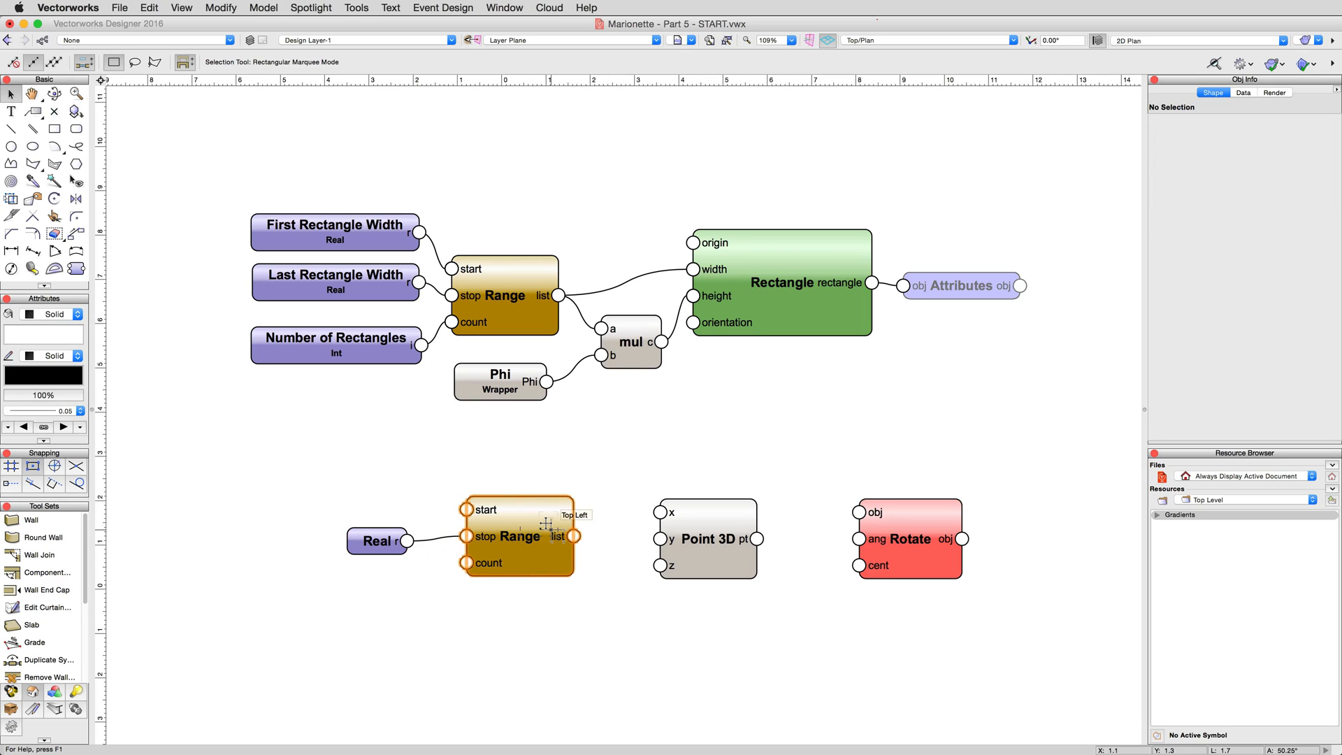
left_click(518, 534)
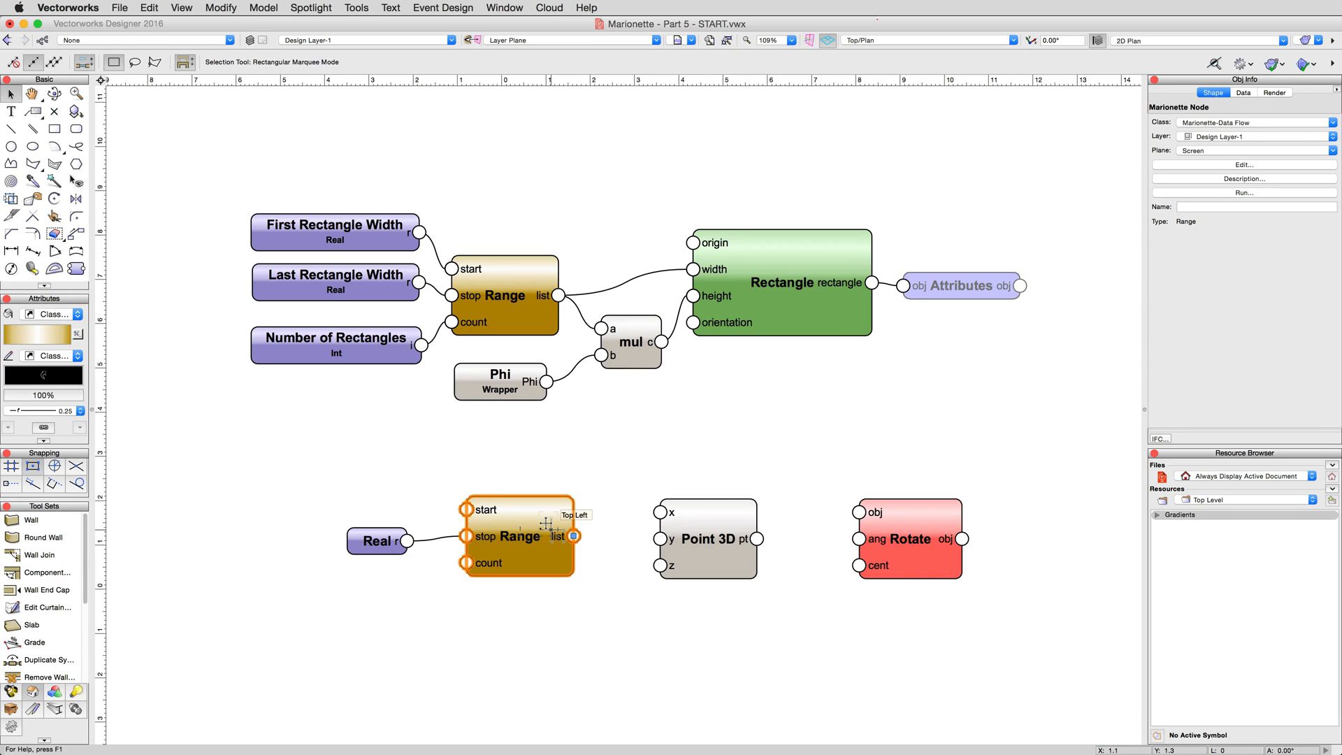
left_click(1242, 179)
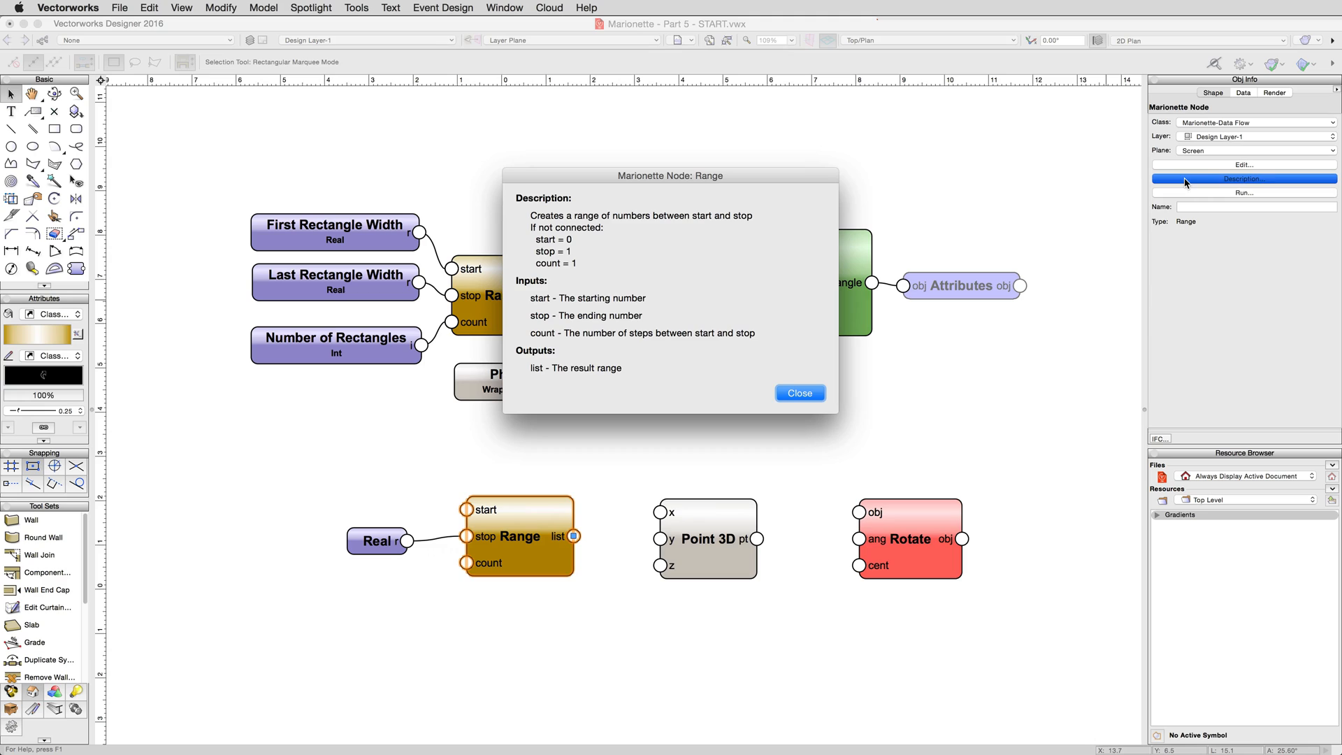
mouse_move(575, 245)
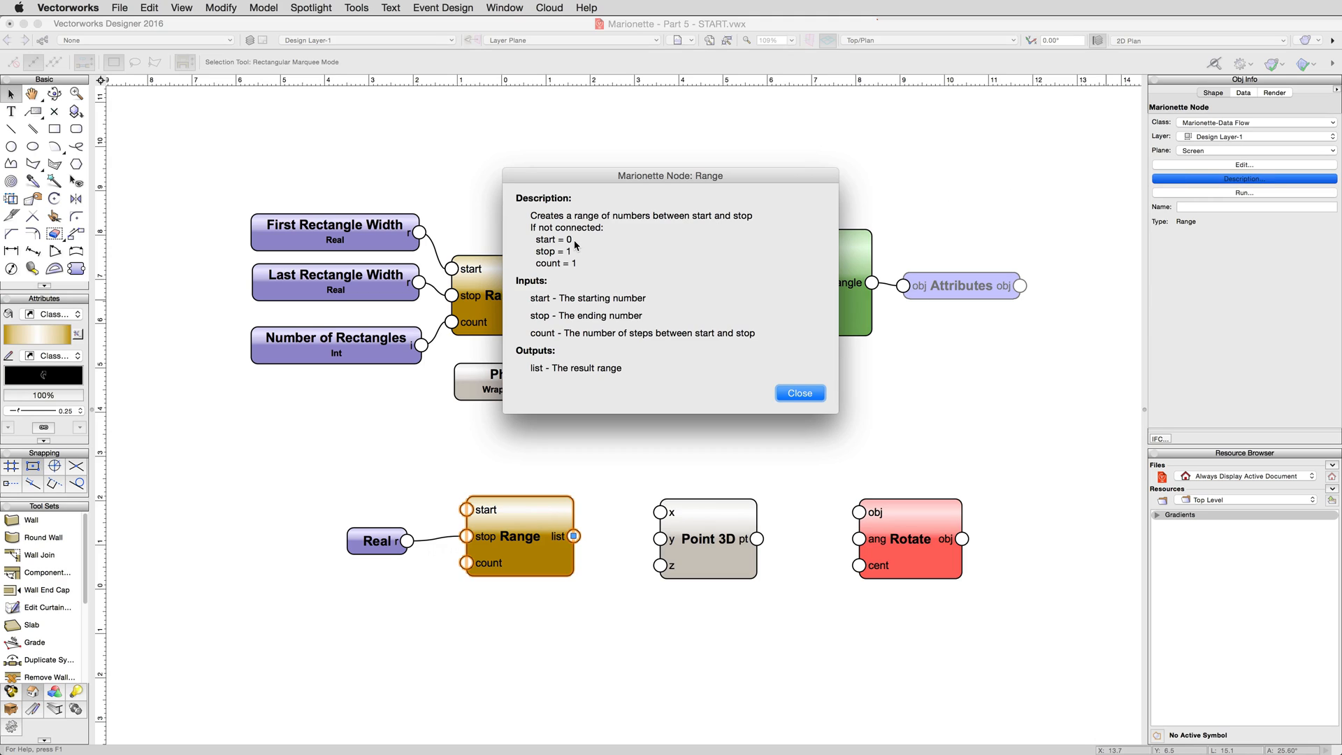
mouse_move(717, 327)
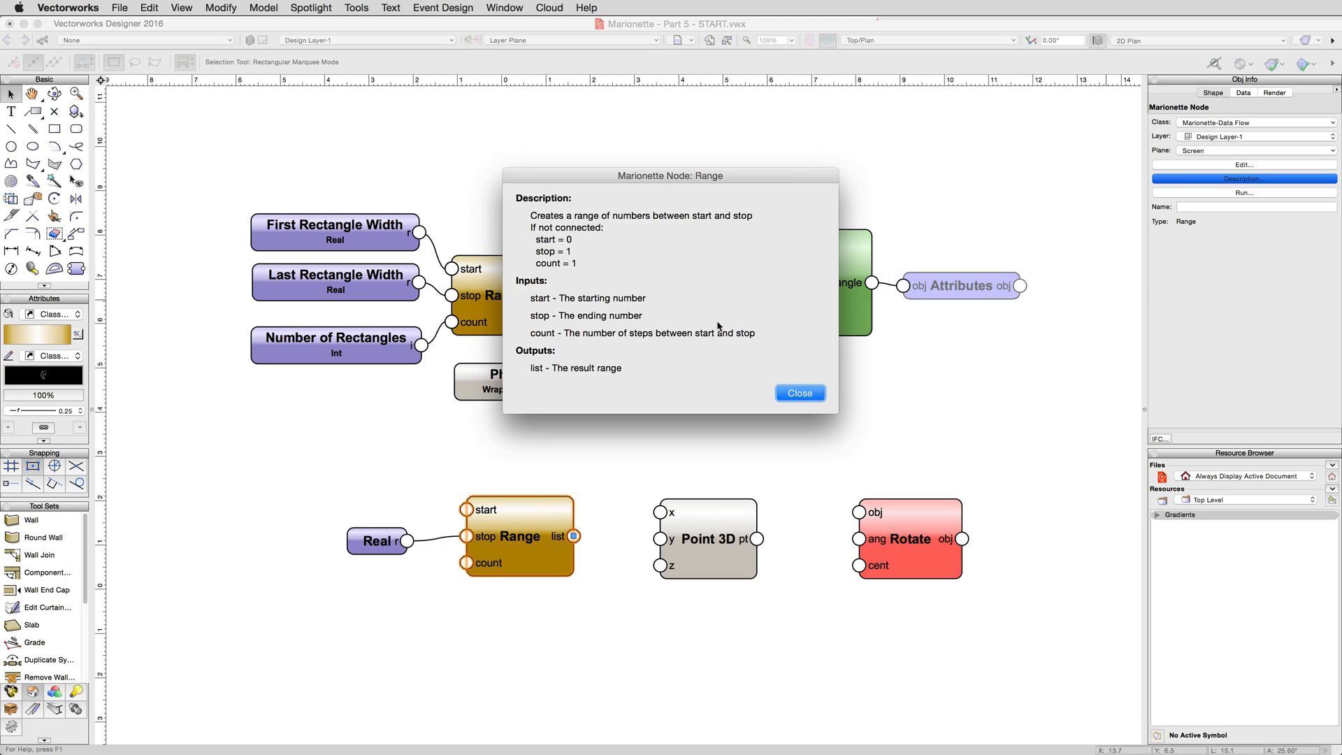
left_click(798, 393)
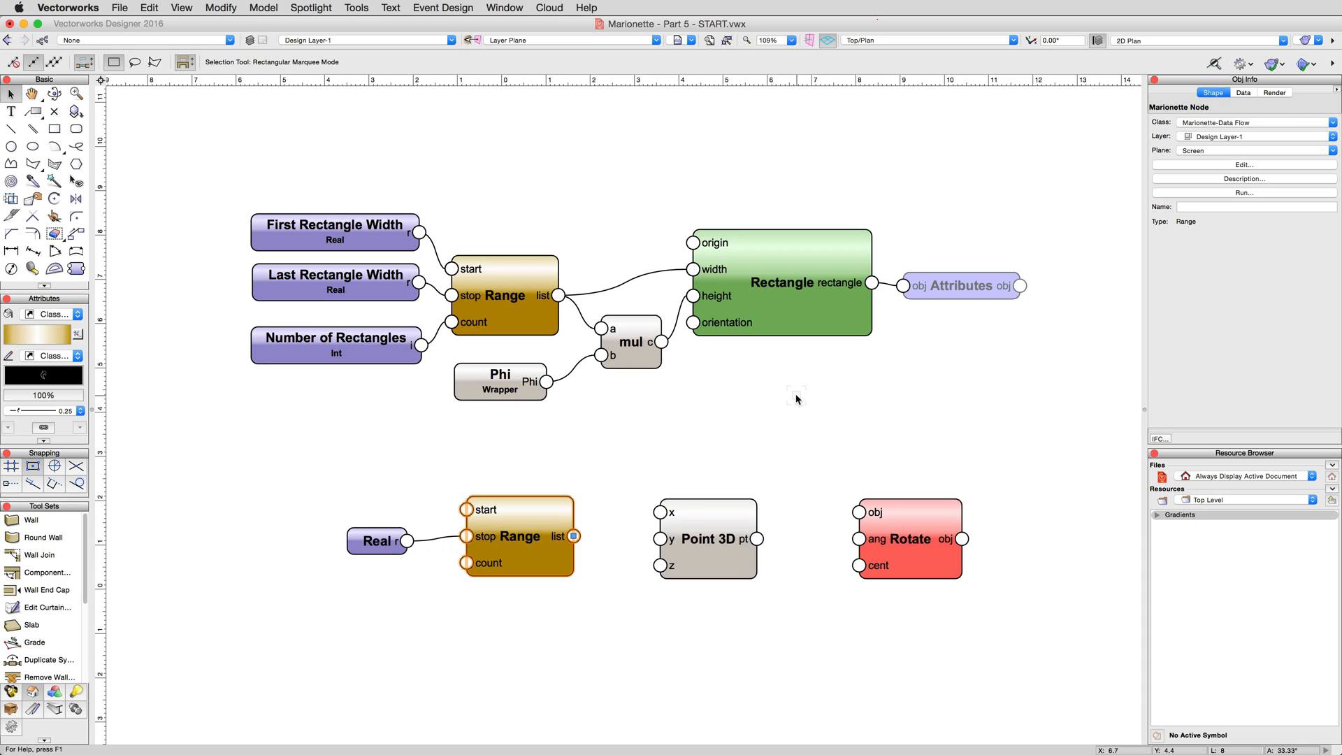
Wire Number of Rectangles into the second Range node's count input and reselect that Range node
left_click(335, 344)
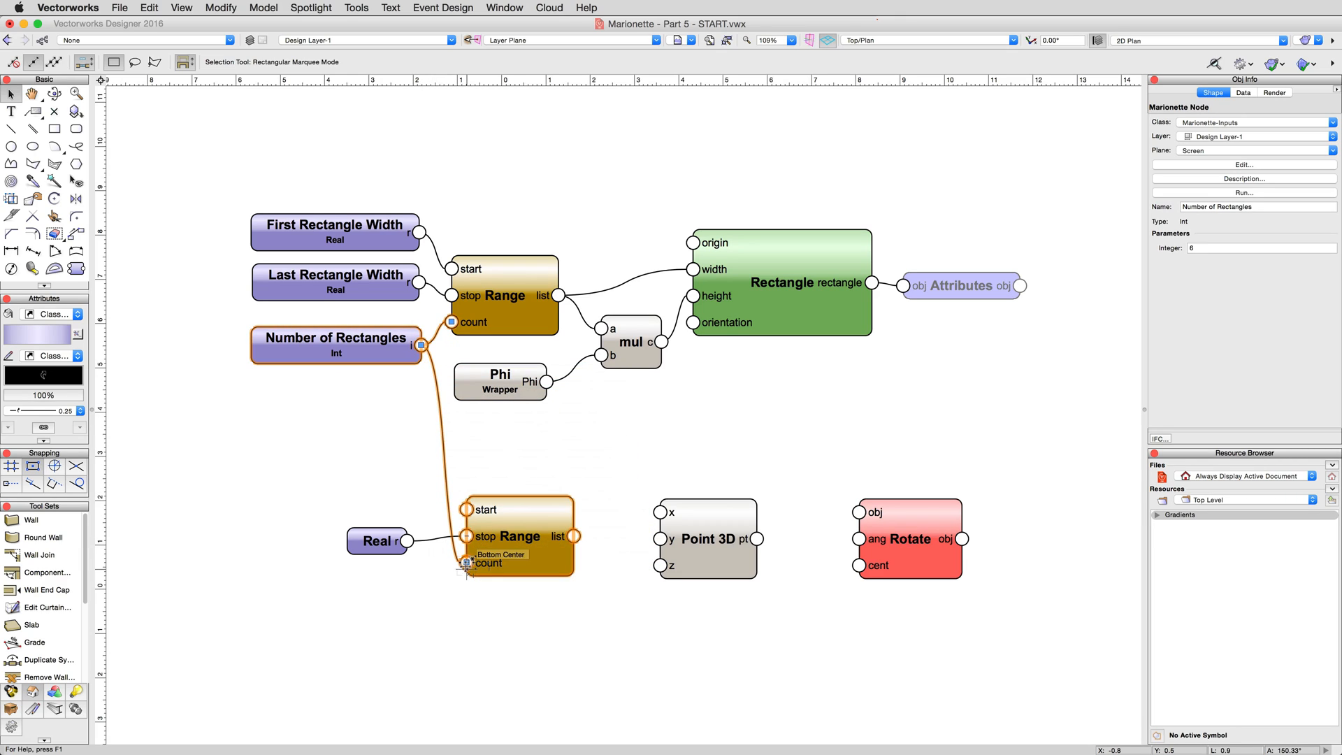
mouse_move(571, 460)
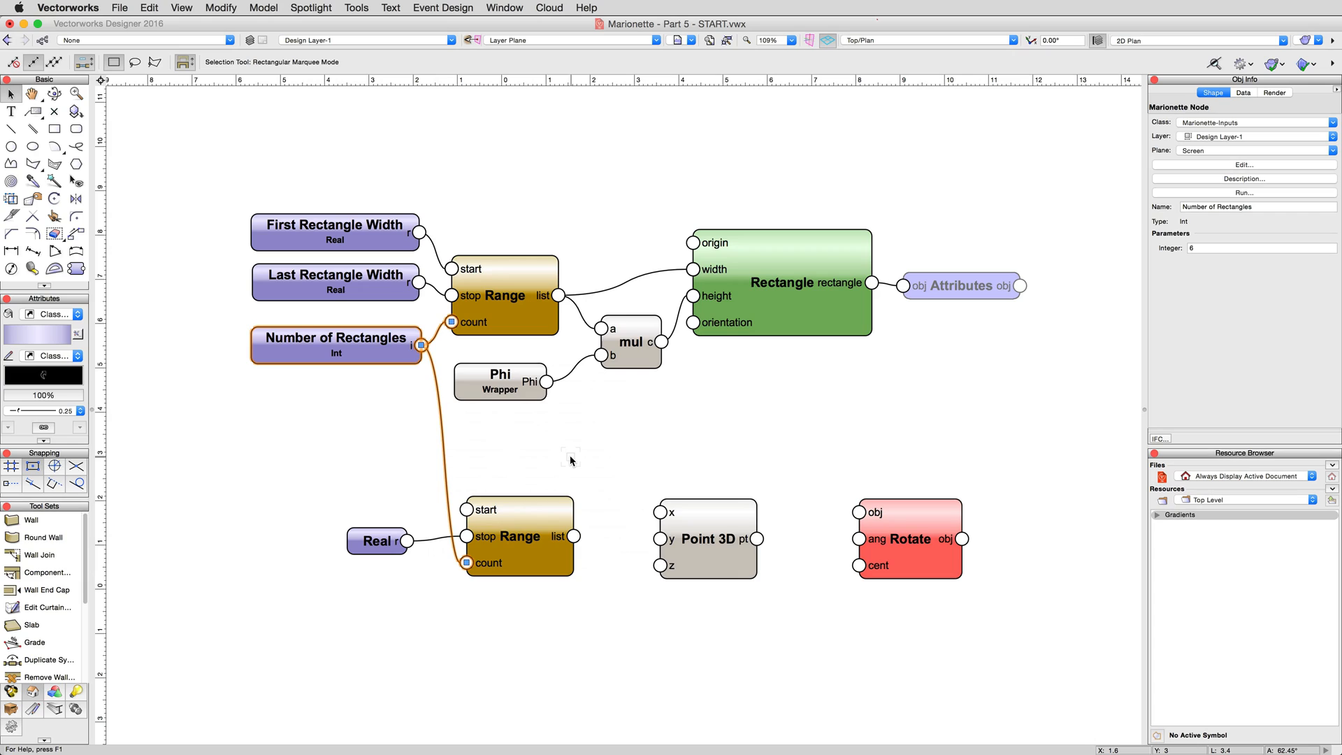
left_click(571, 460)
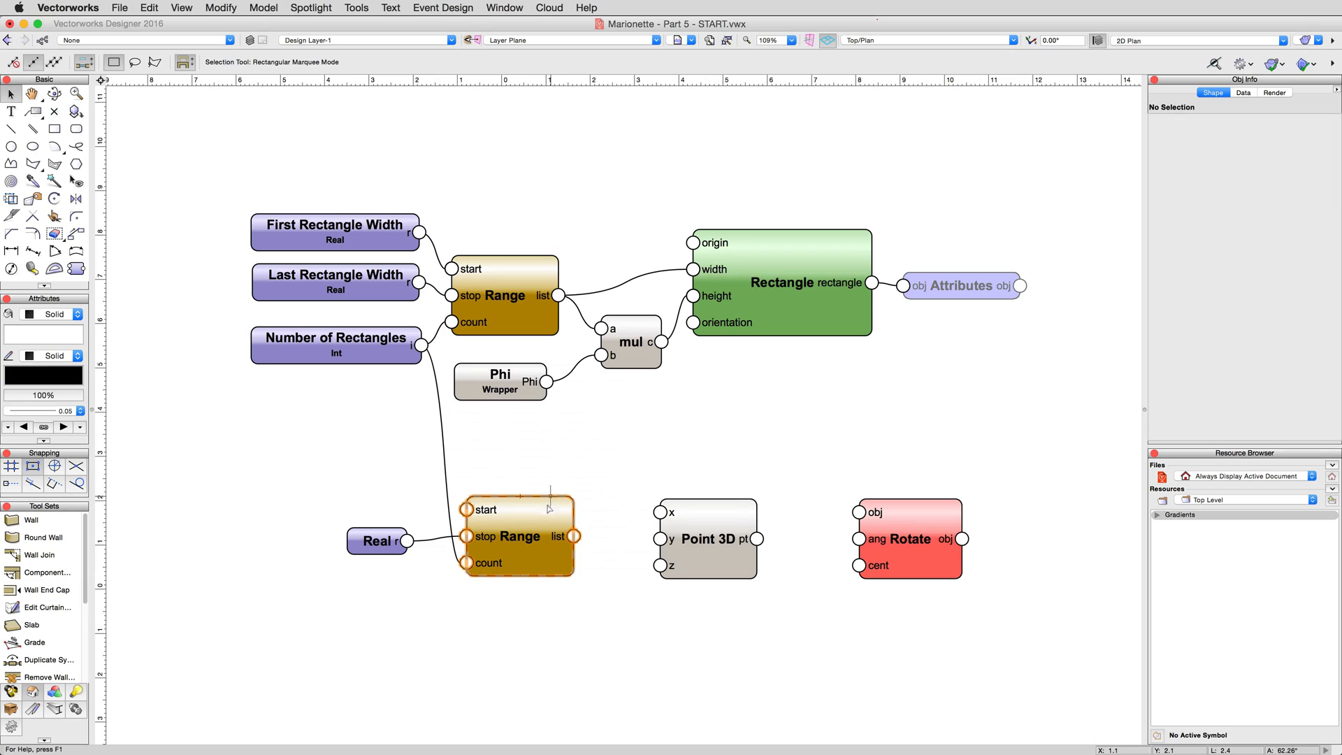
left_click(517, 536)
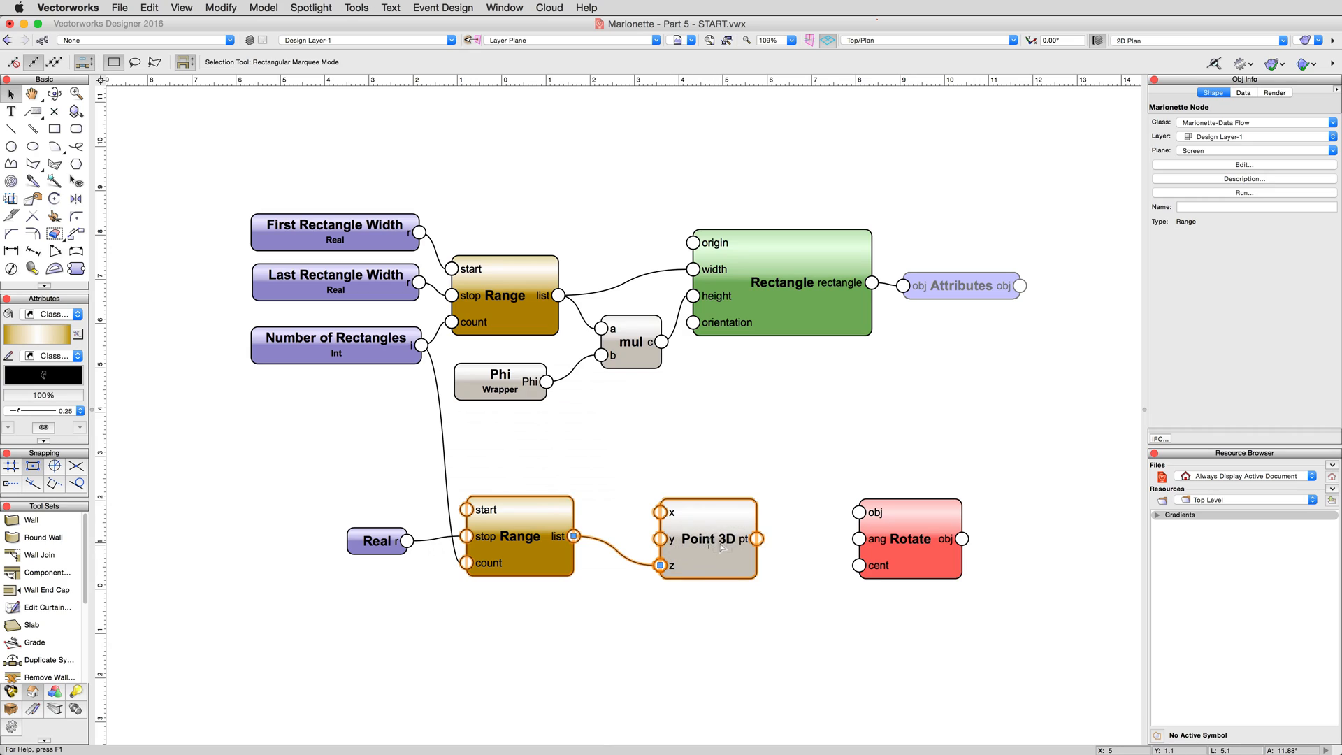
mouse_move(721, 548)
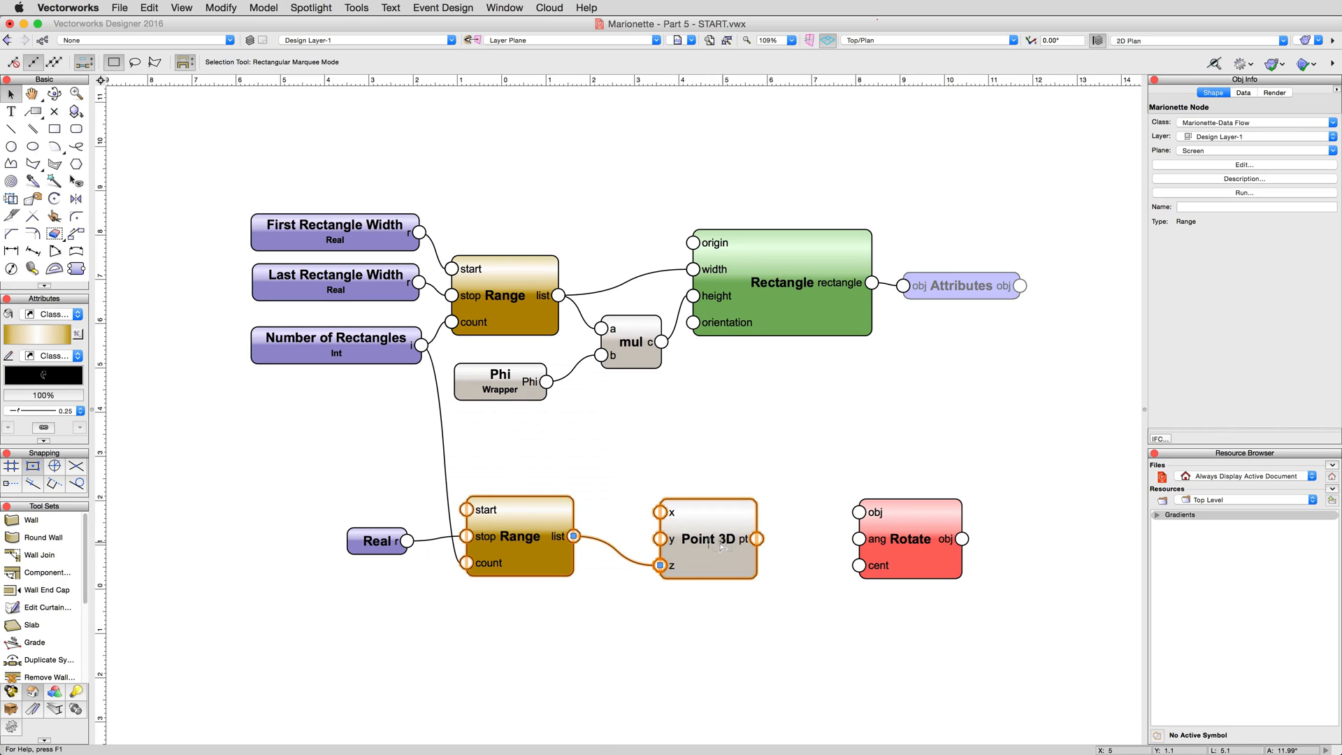
Select the Point 3D node whose z input is driven by the second Range list
left_click(705, 539)
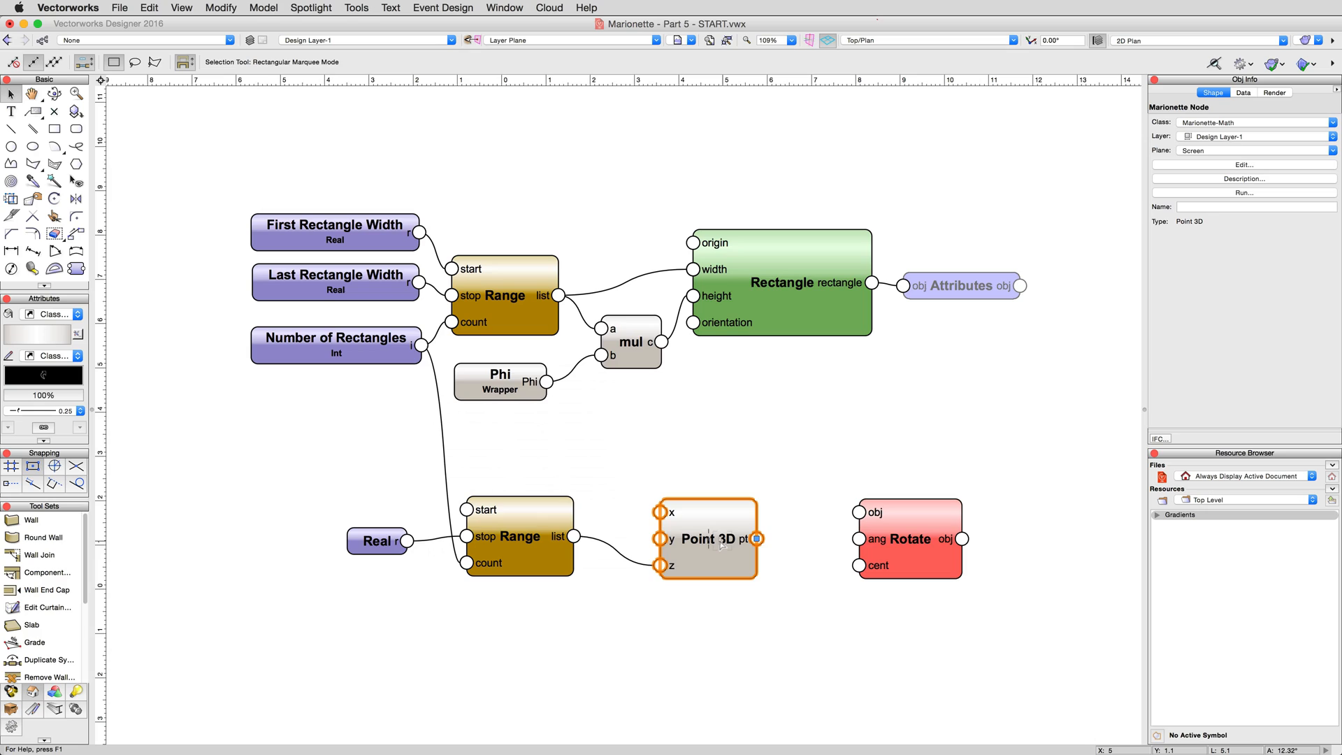
mouse_move(723, 544)
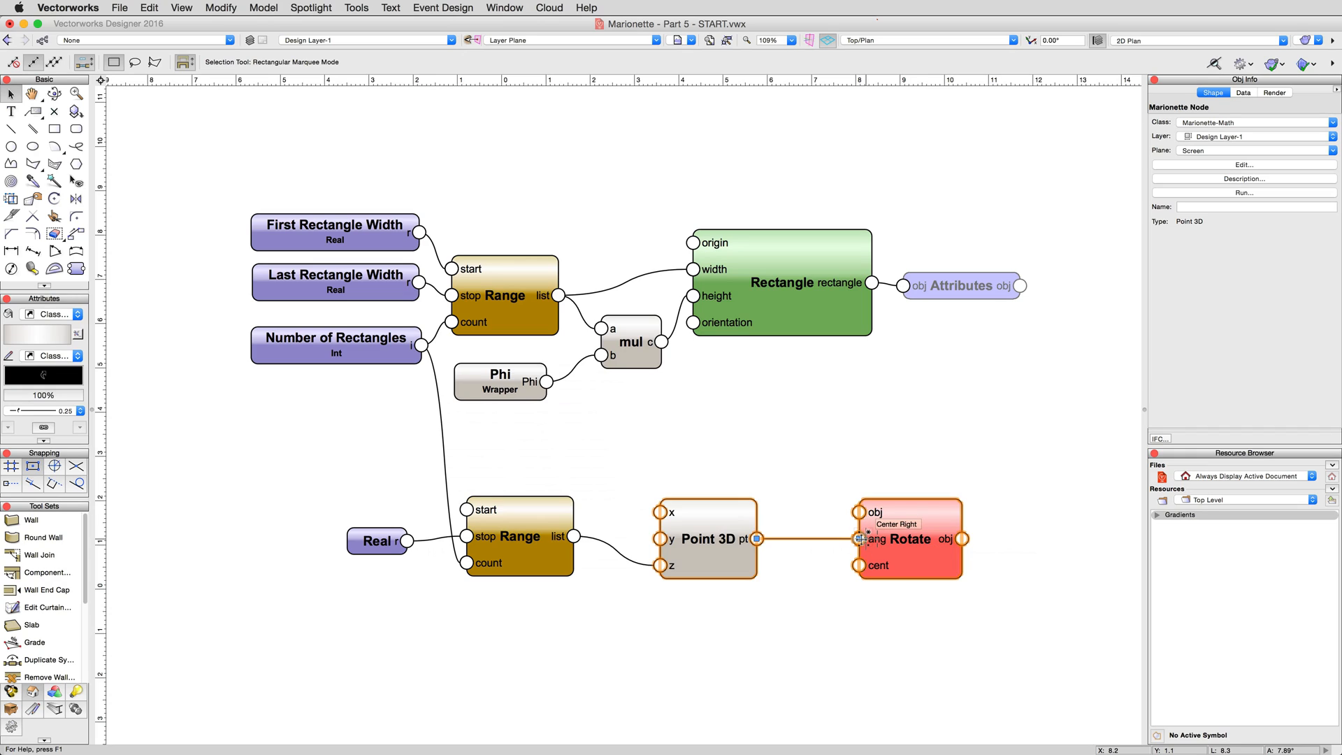
mouse_move(896, 501)
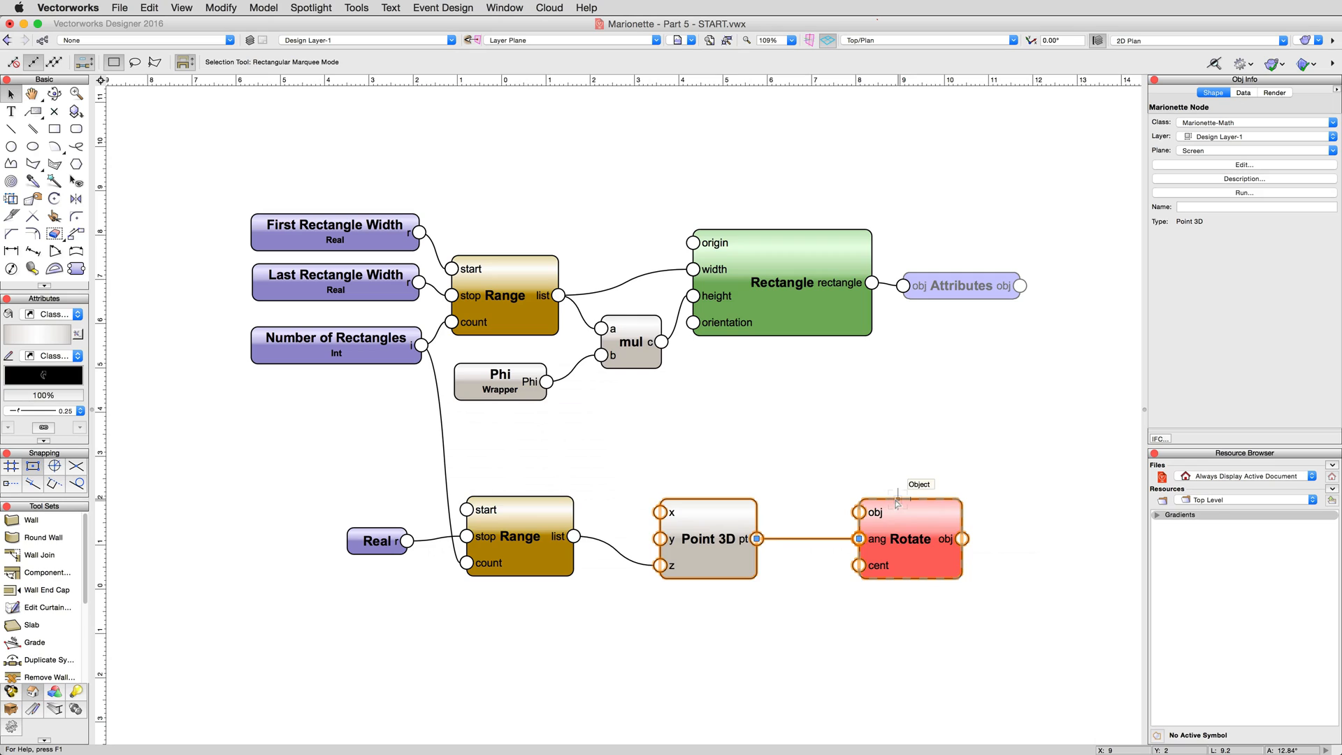
mouse_move(891, 518)
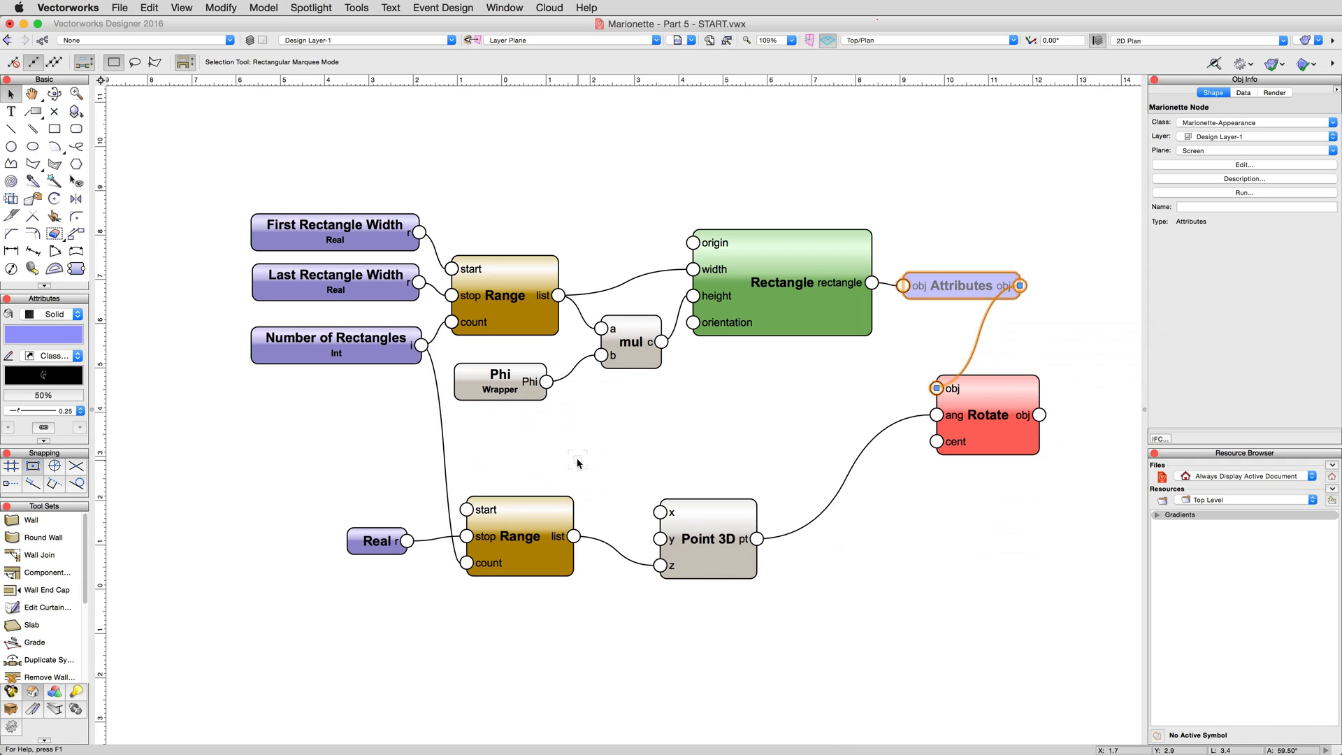
Move the Rotate node to sit right of the Attributes node at the end of the network
left_click(377, 540)
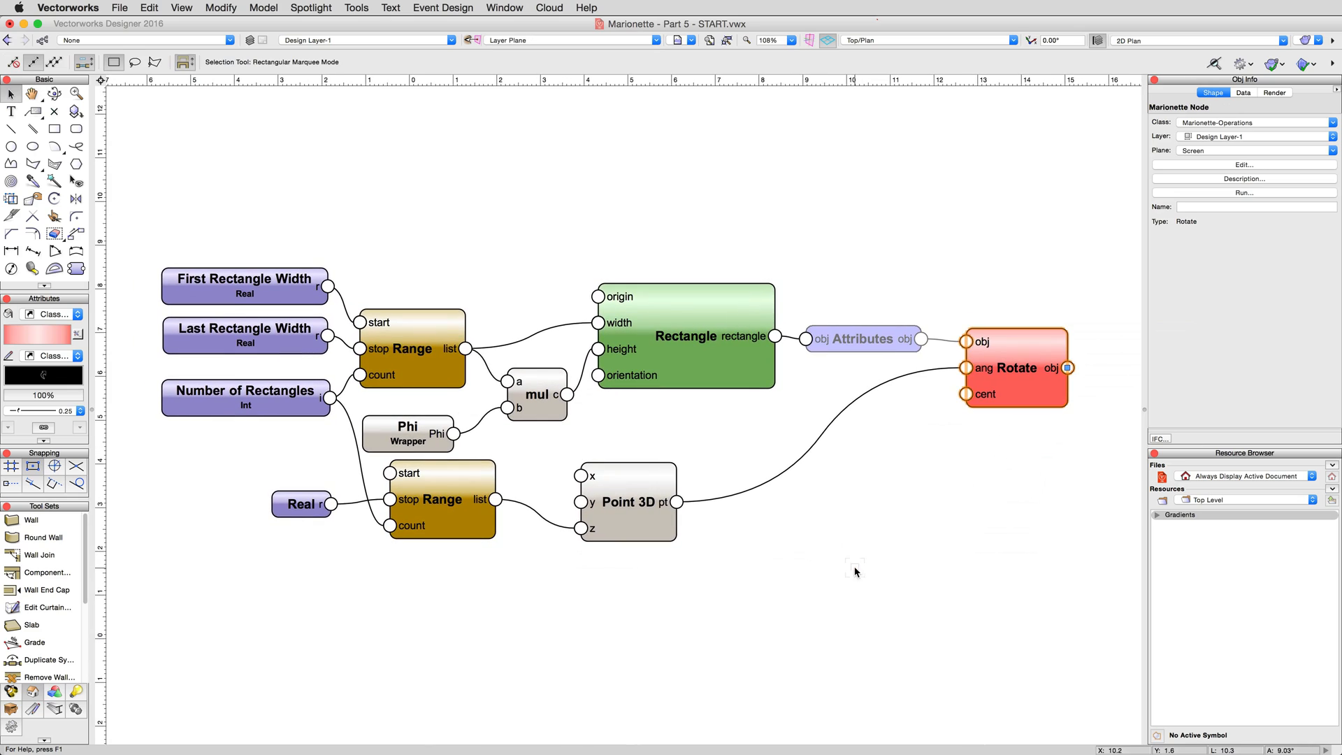
mouse_move(738, 608)
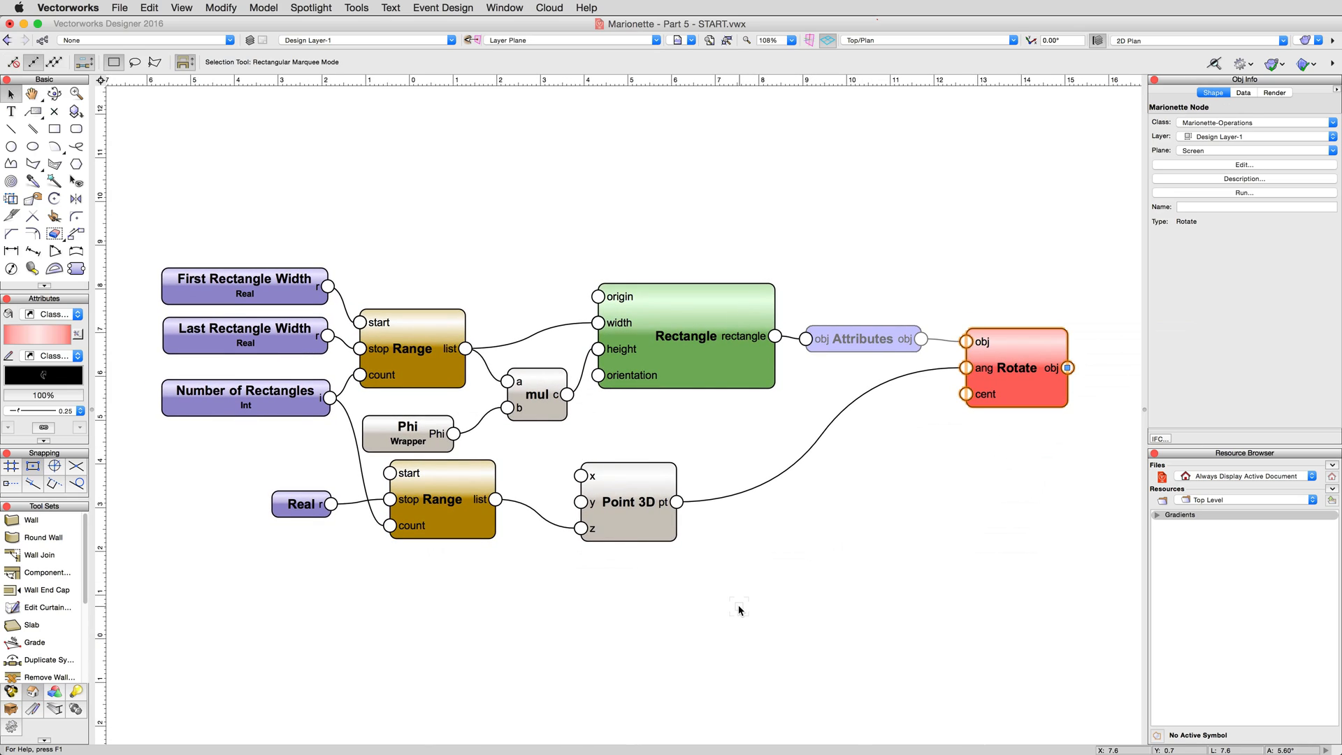
left_click(483, 595)
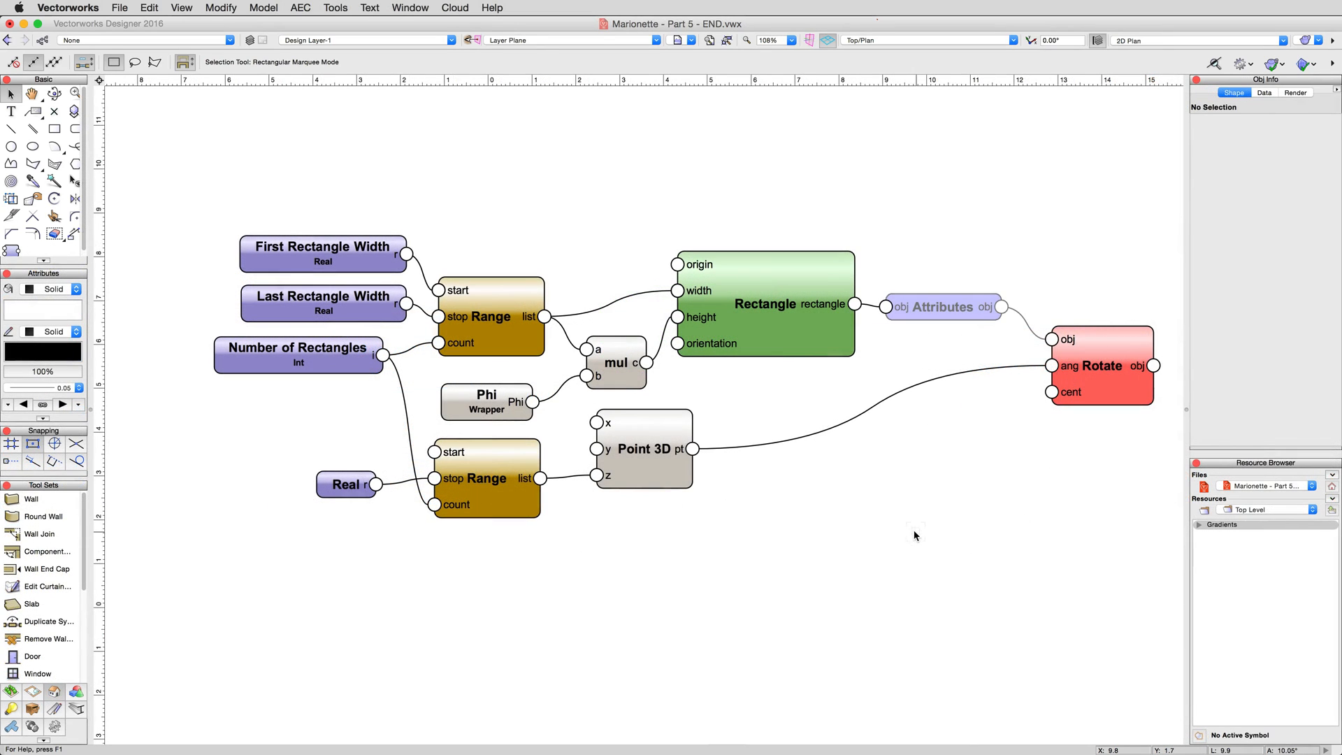
Run the Marionette script from the Rectangle node to generate the fan of rotated rectangles
right_click(763, 304)
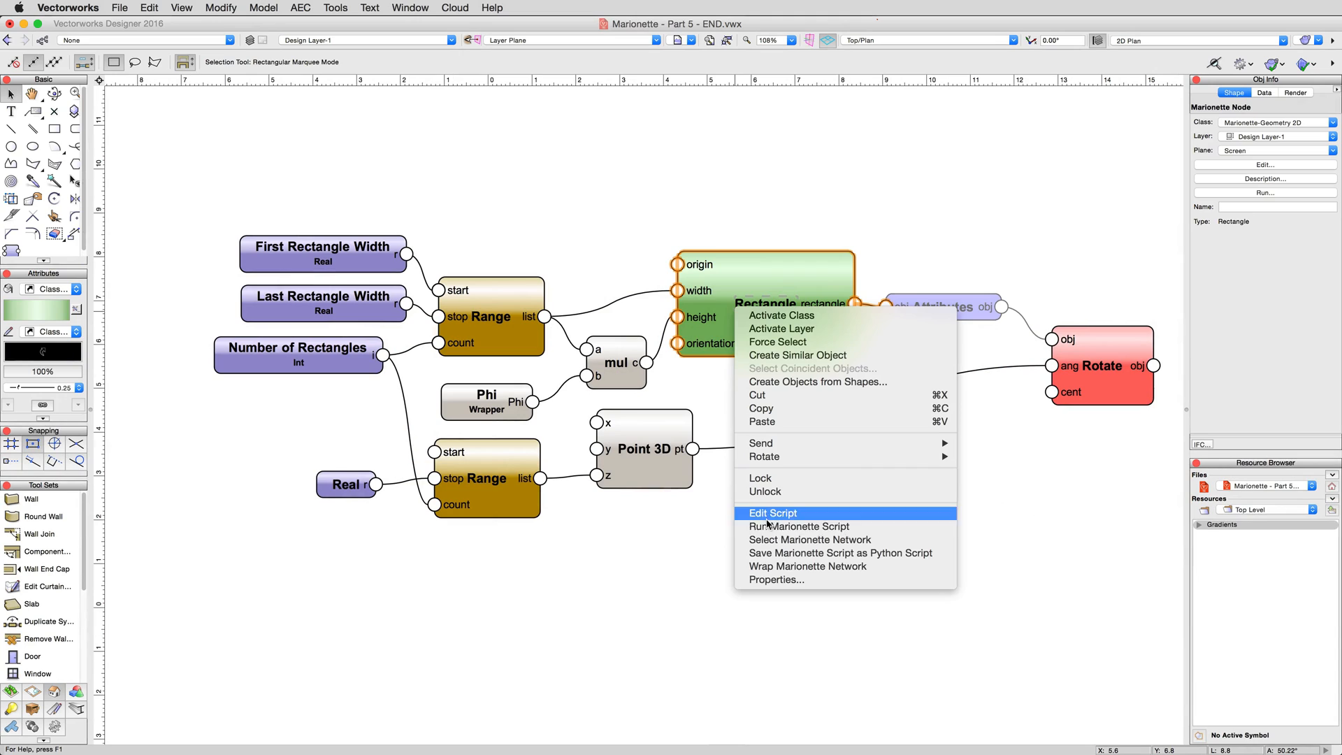
left_click(799, 526)
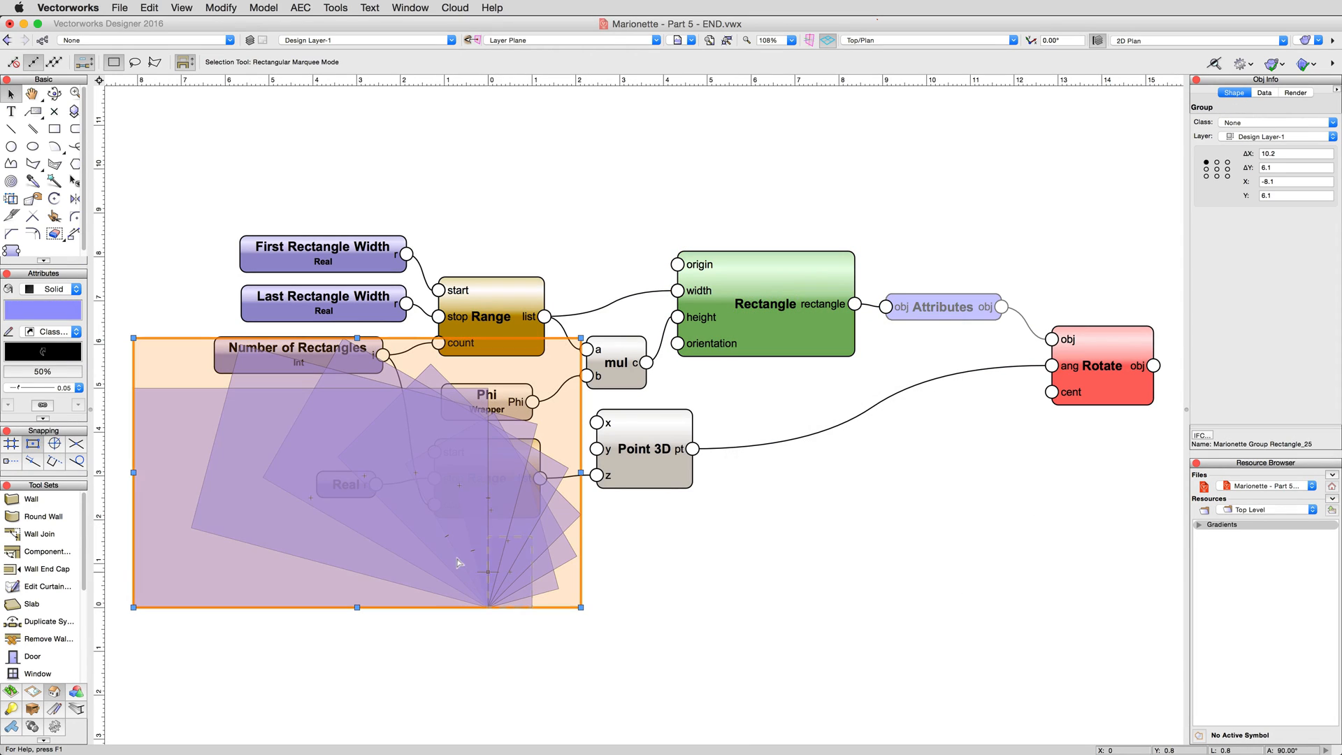